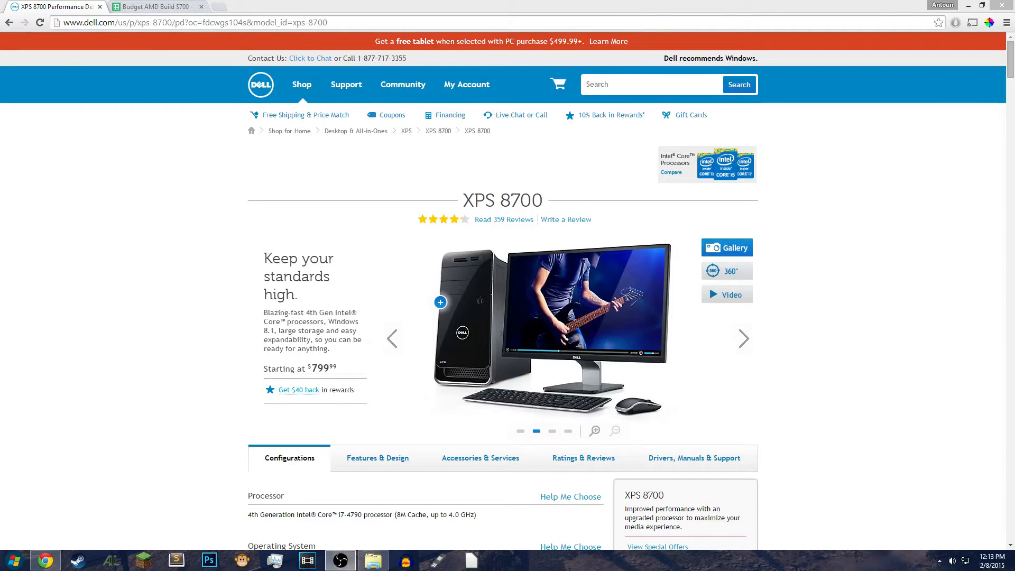
Step: Scroll to the XPS 8700 configuration and select the i7-4790 processor model
left_click(743, 338)
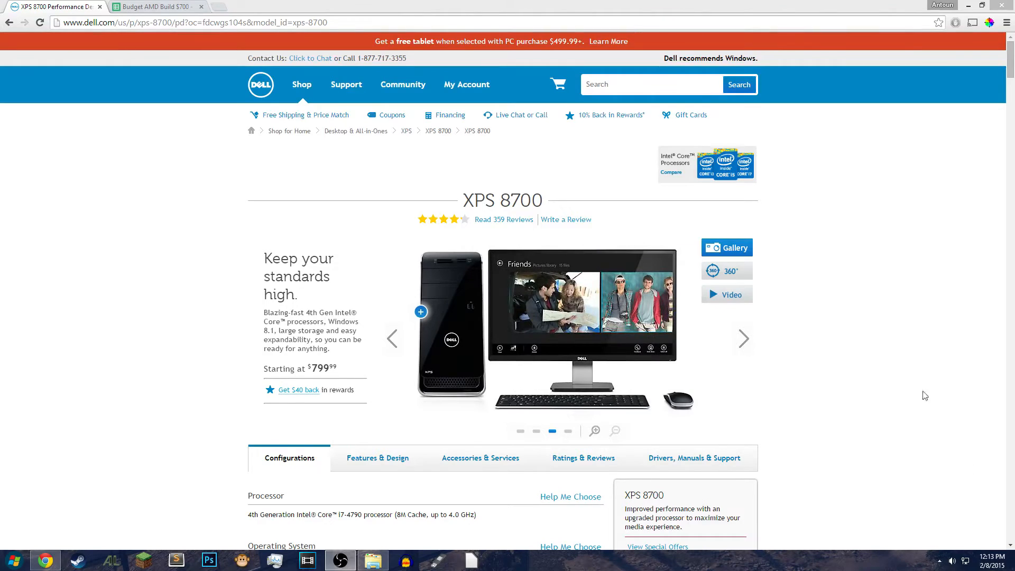
scroll("down", 3)
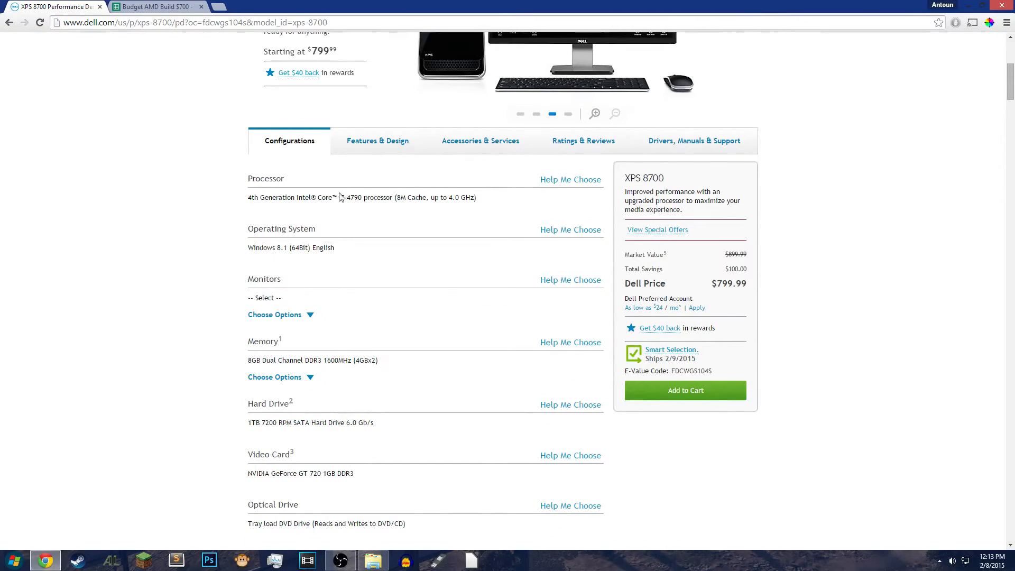
double_click(348, 198)
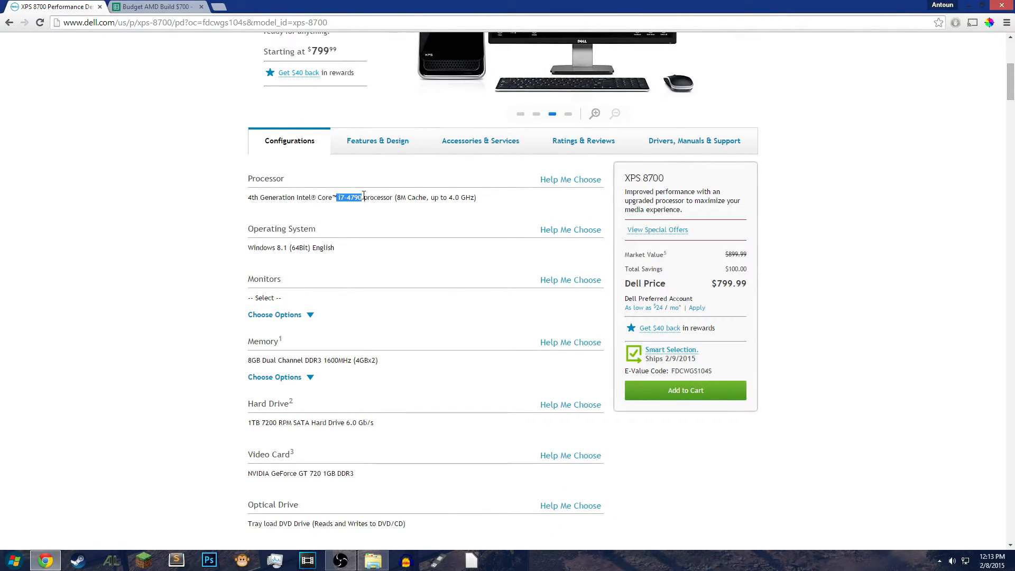
left_click(567, 114)
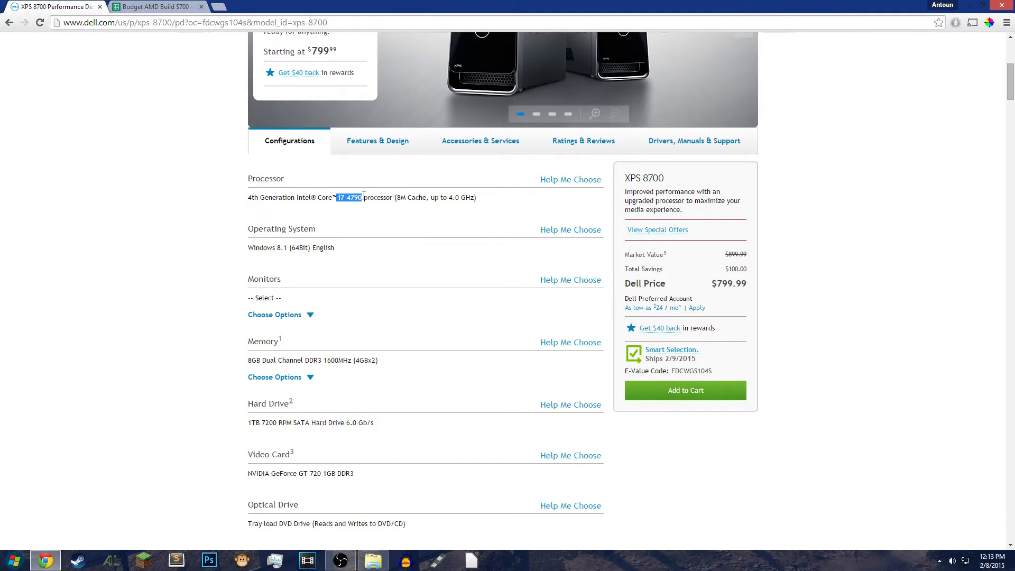
left_click(535, 114)
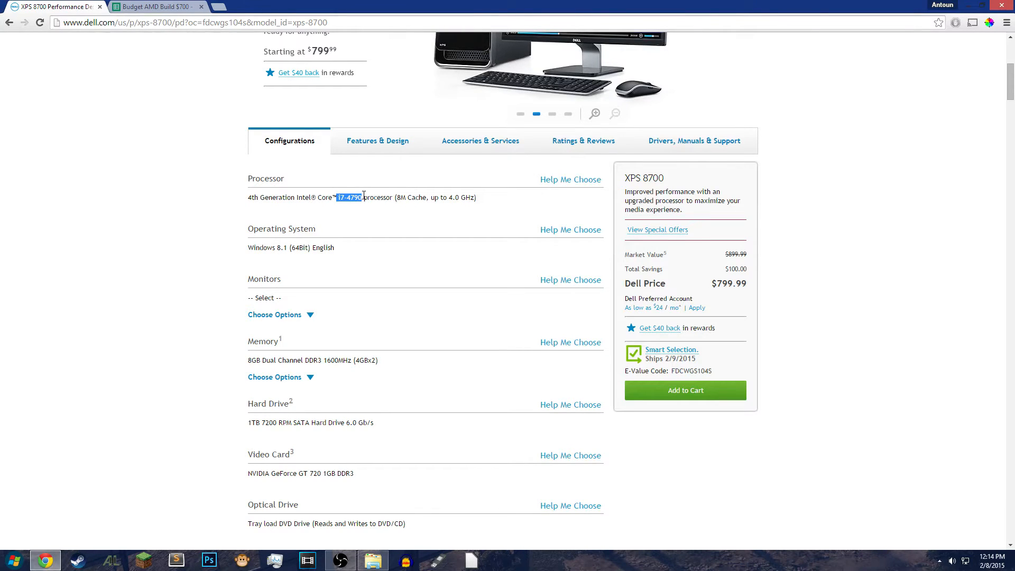
left_click(551, 114)
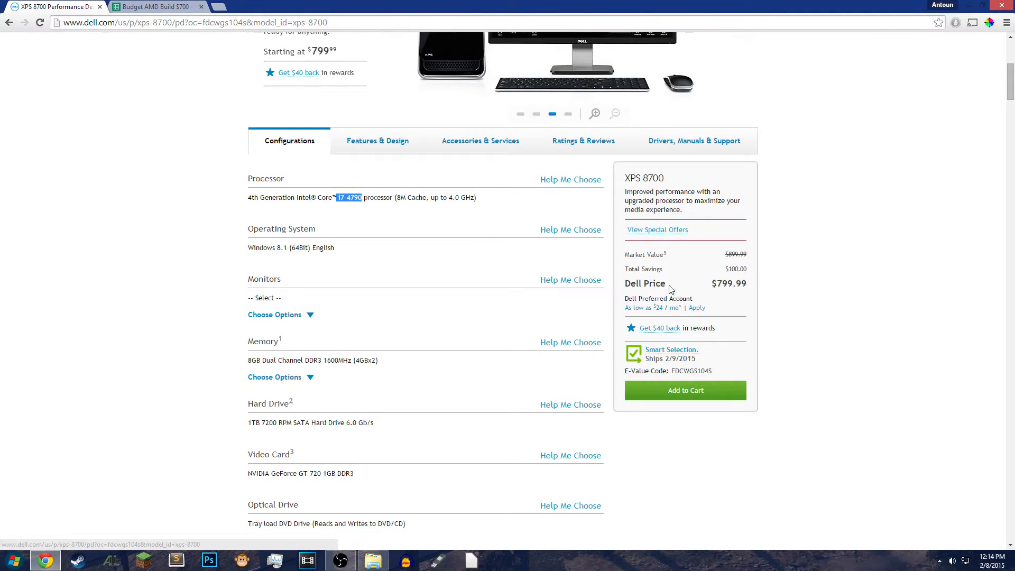
Step: Select 'NVIDIA GeForce GT 720 1GB DDR3' in the XPS 8700 Video Card row
scroll("down", 3)
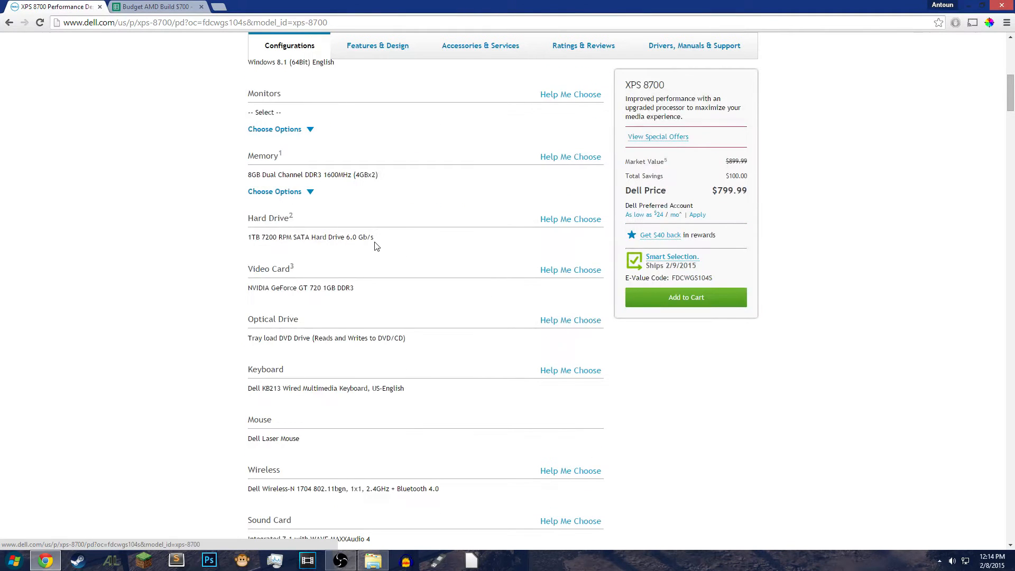
mouse_move(348, 173)
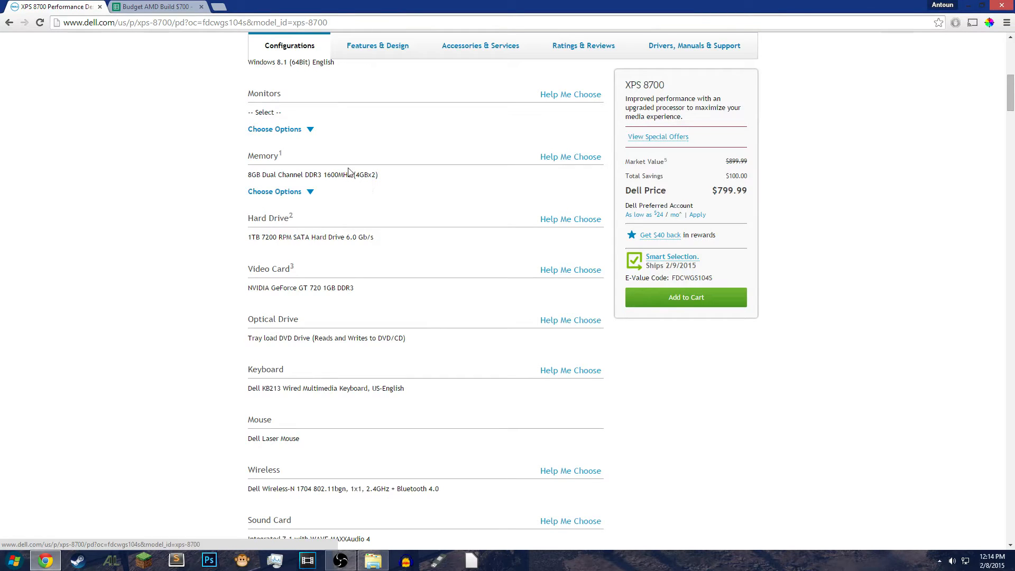
mouse_move(417, 227)
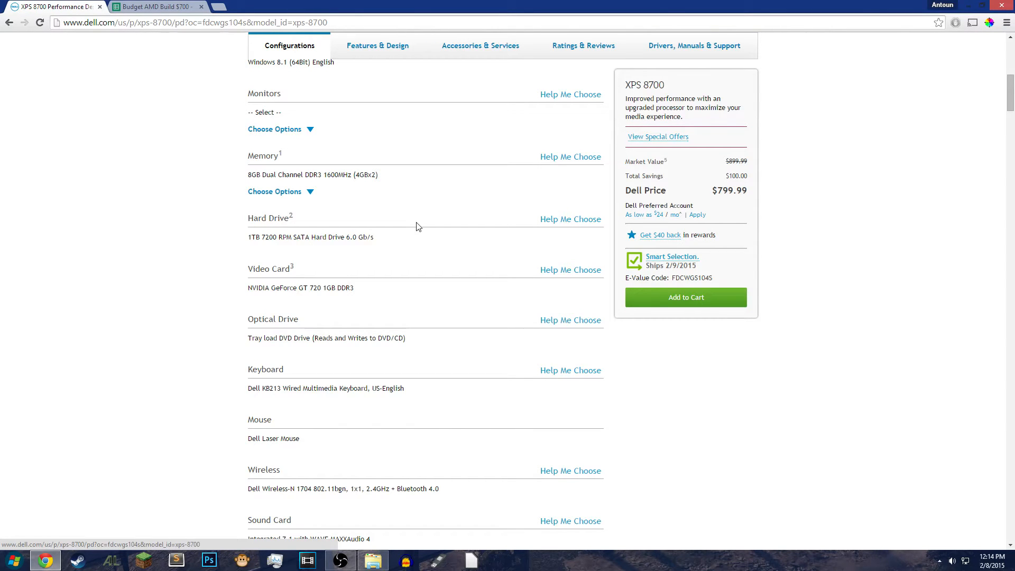
mouse_move(248, 293)
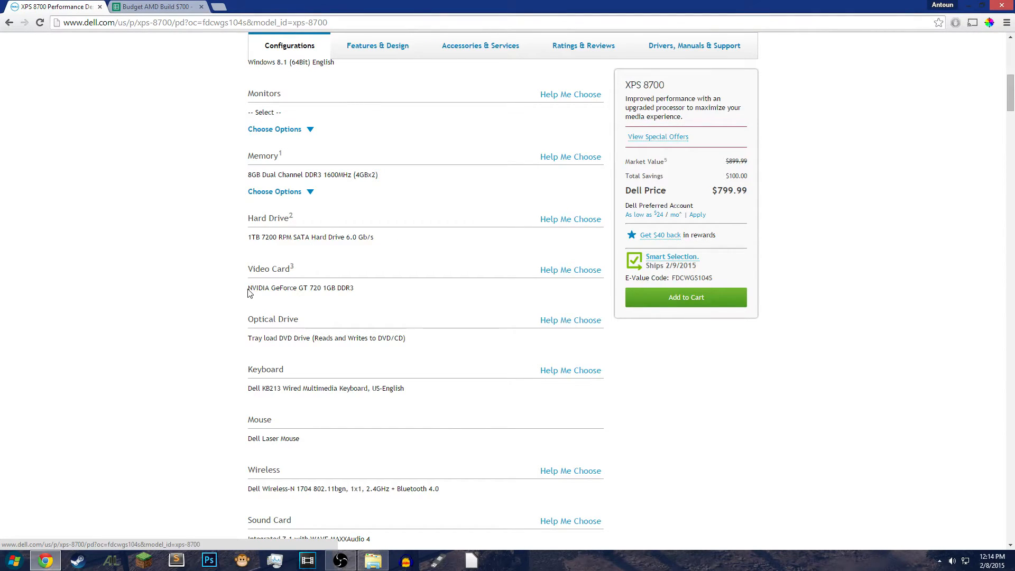
scroll("up", 3)
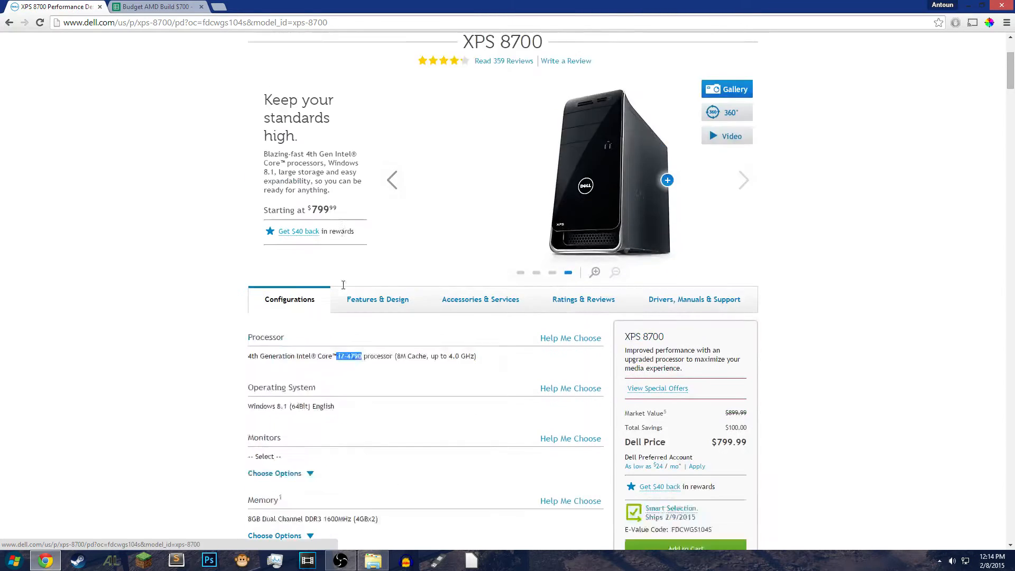
scroll("down", 3)
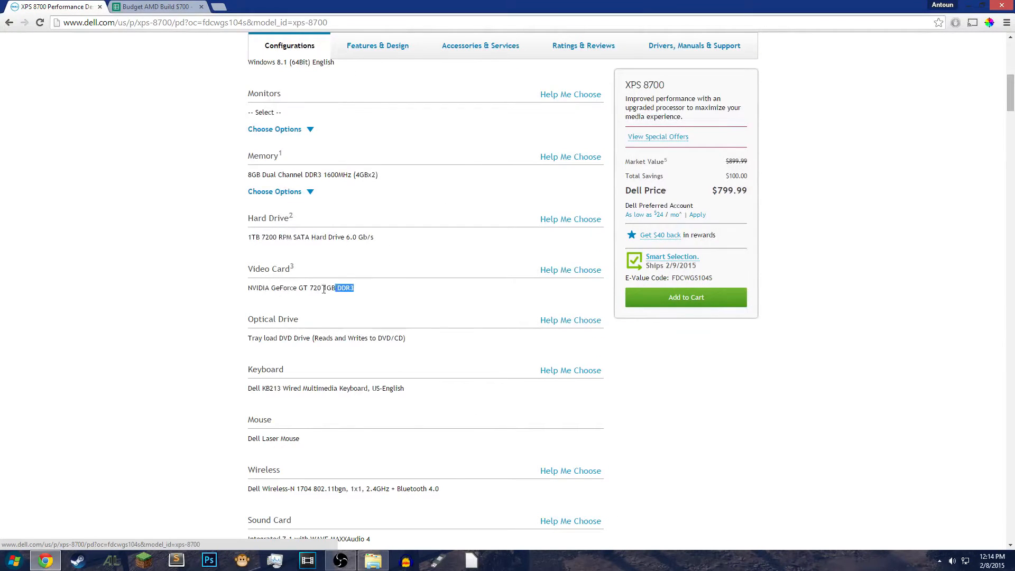
left_click(249, 287)
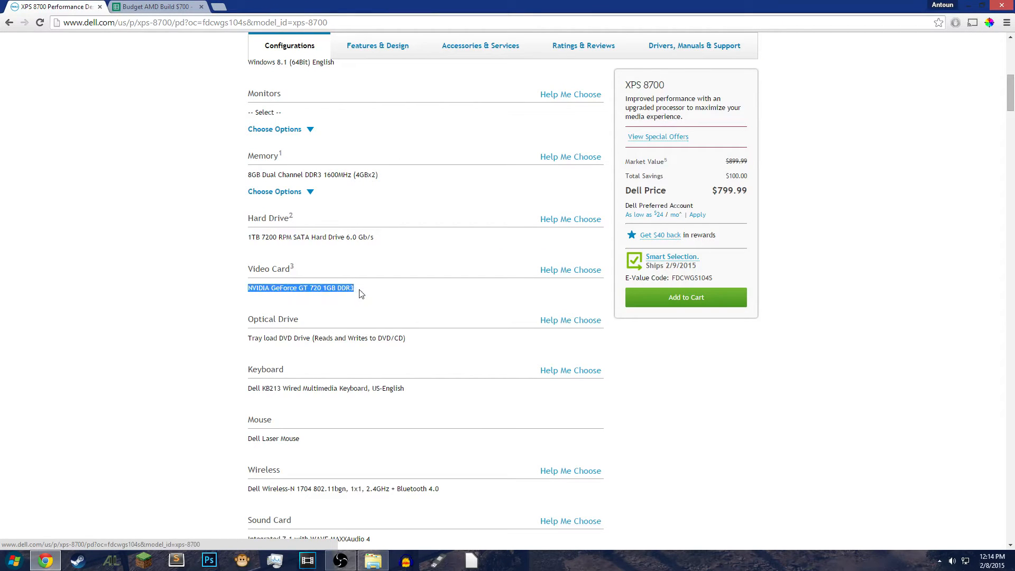
scroll("up", 3)
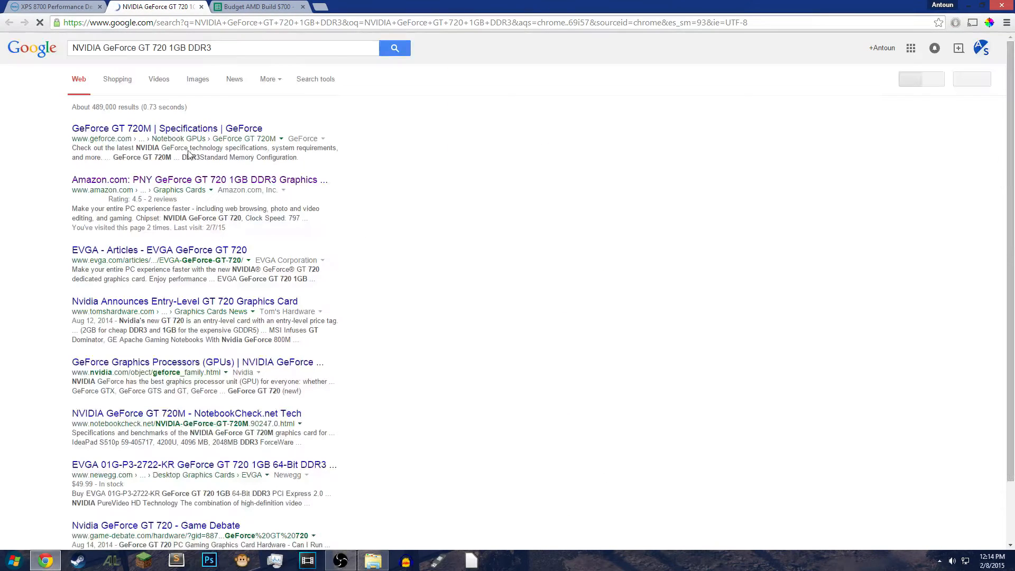
Step: Open the PNY GT 720 Amazon listing ($56.84), then return to the Budget AMD Build sheet
left_click(199, 179)
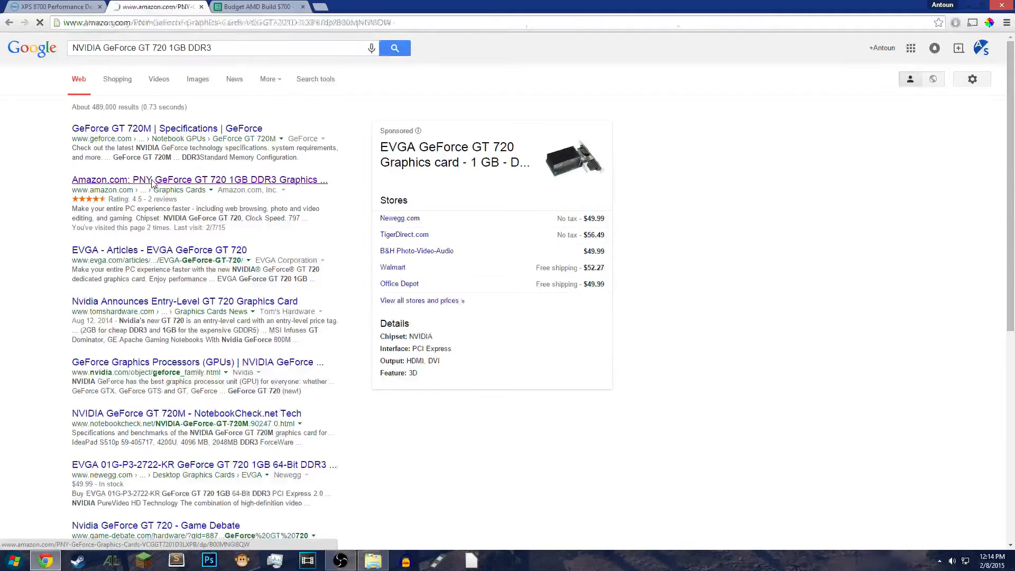
left_click(199, 179)
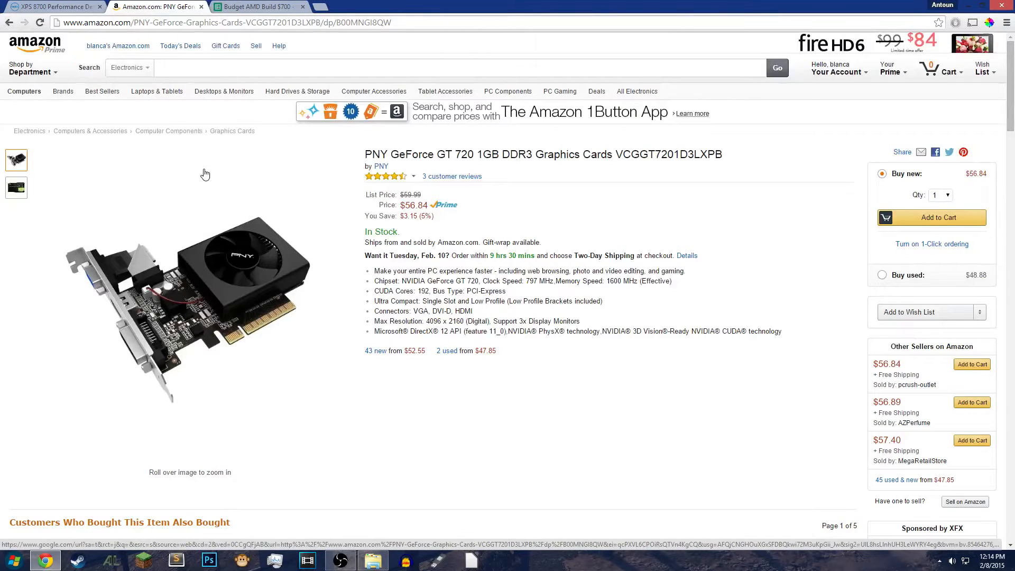
left_click(256, 6)
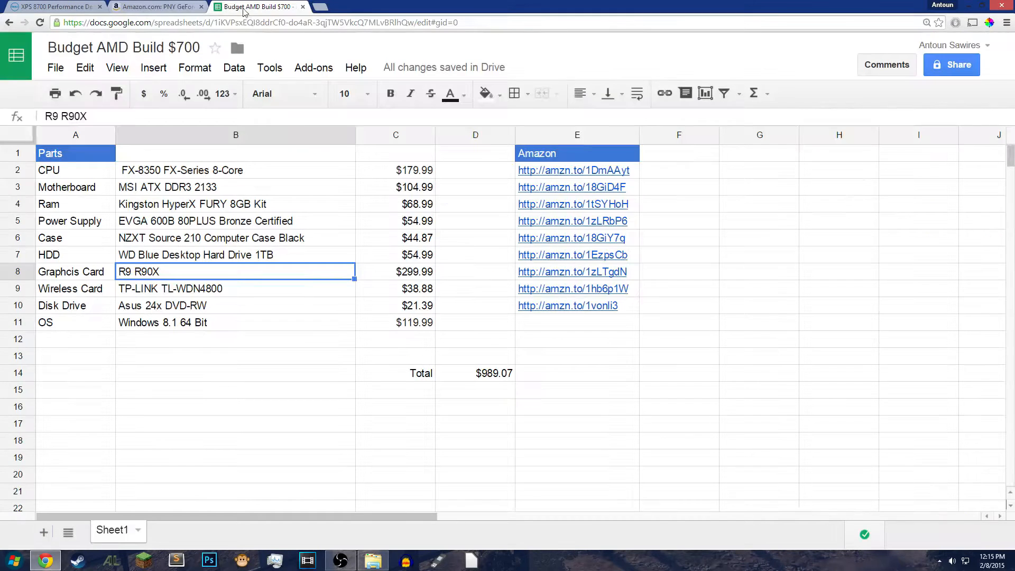
mouse_move(294, 275)
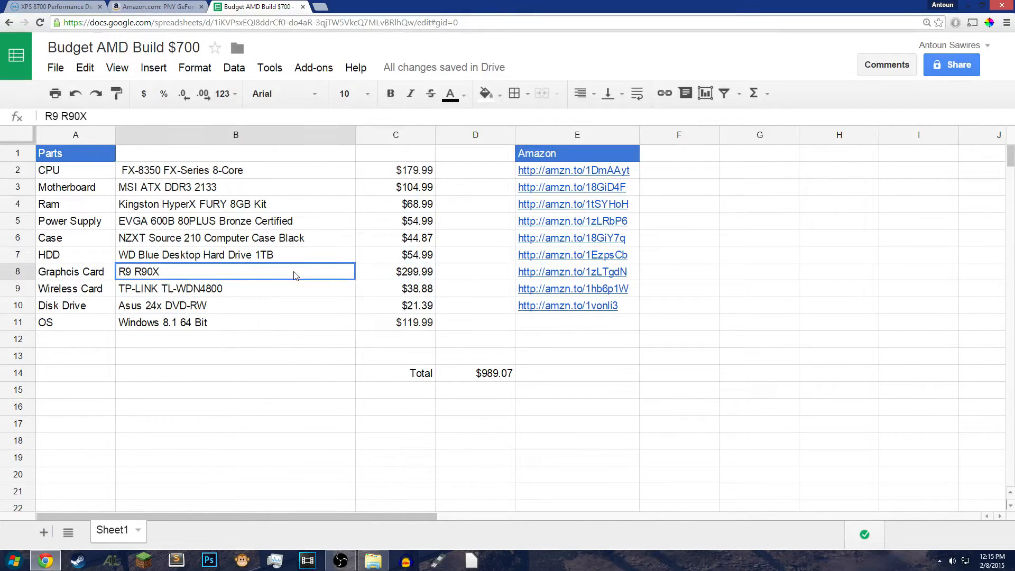
left_click(395, 271)
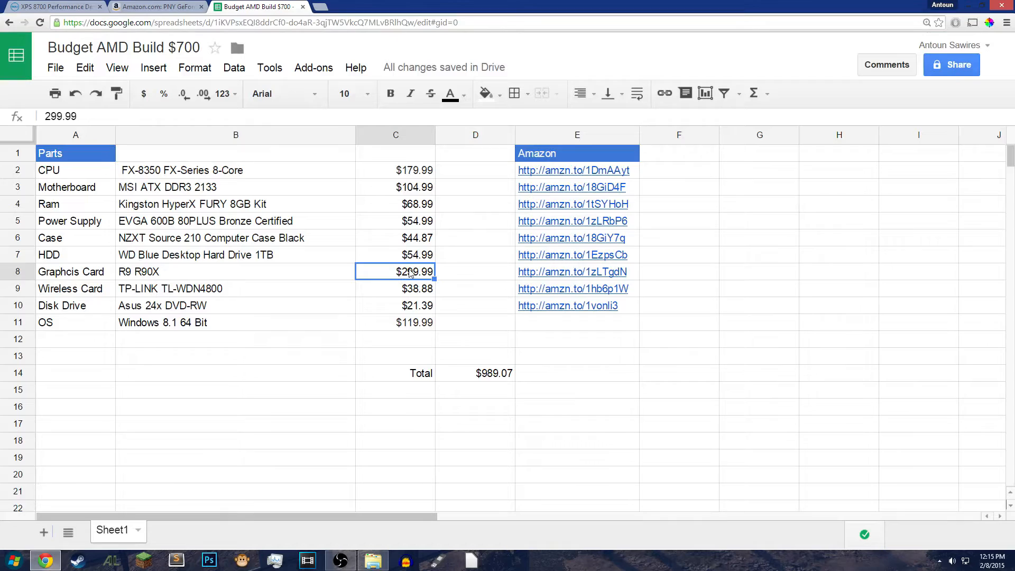
left_click(395, 169)
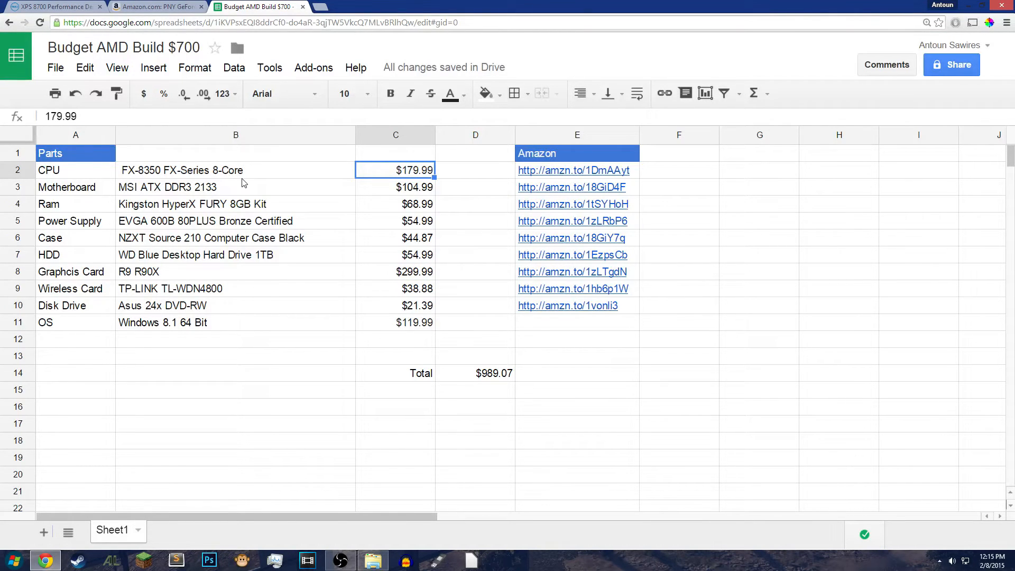
mouse_move(360, 195)
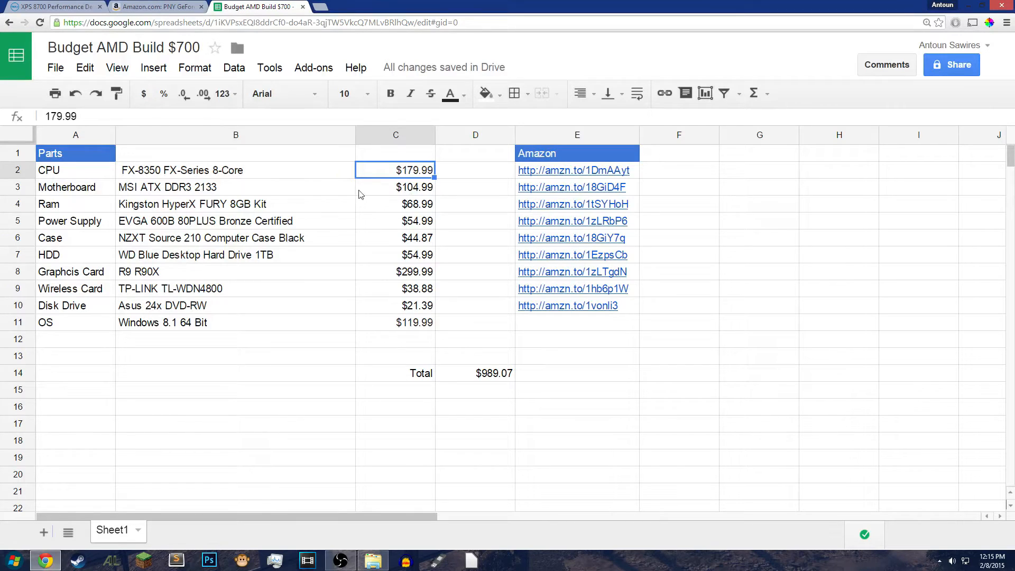
left_click(235, 203)
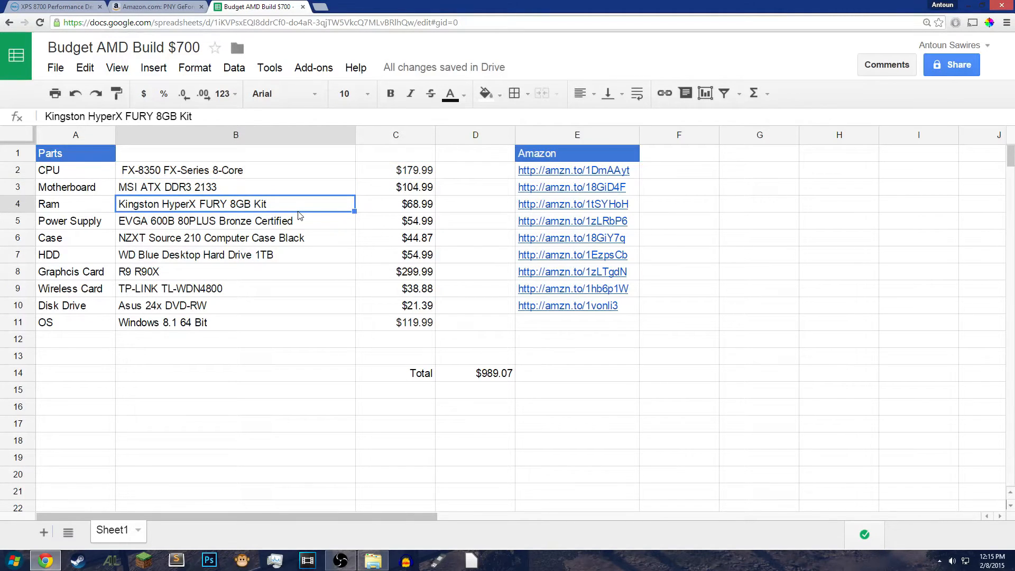
left_click(235, 221)
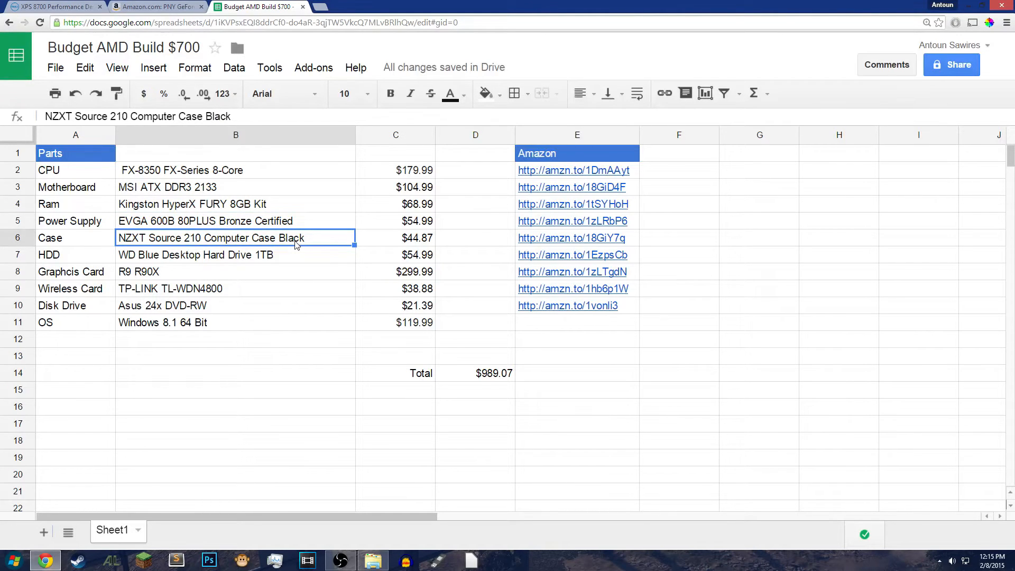
left_click(235, 254)
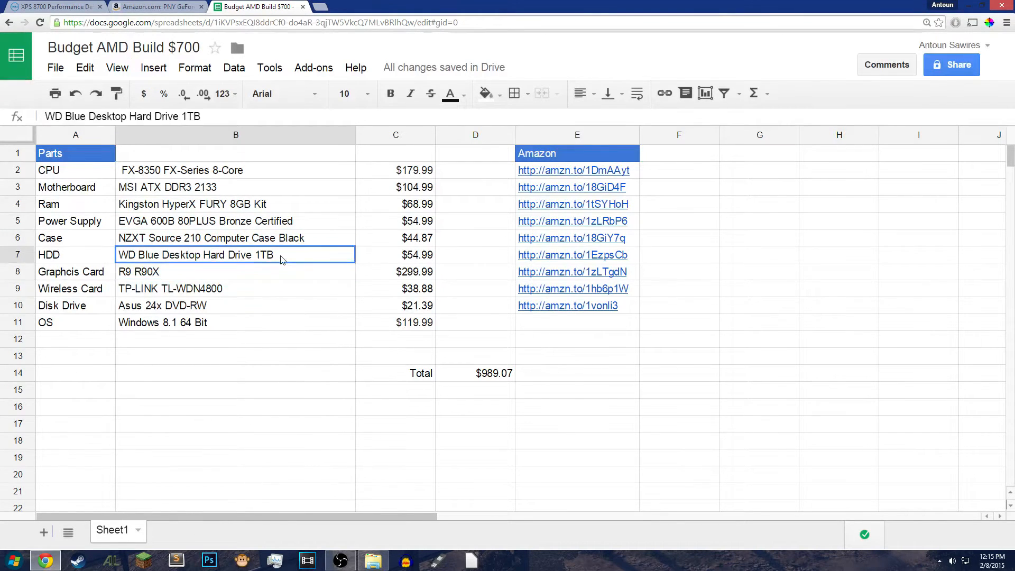
left_click(234, 271)
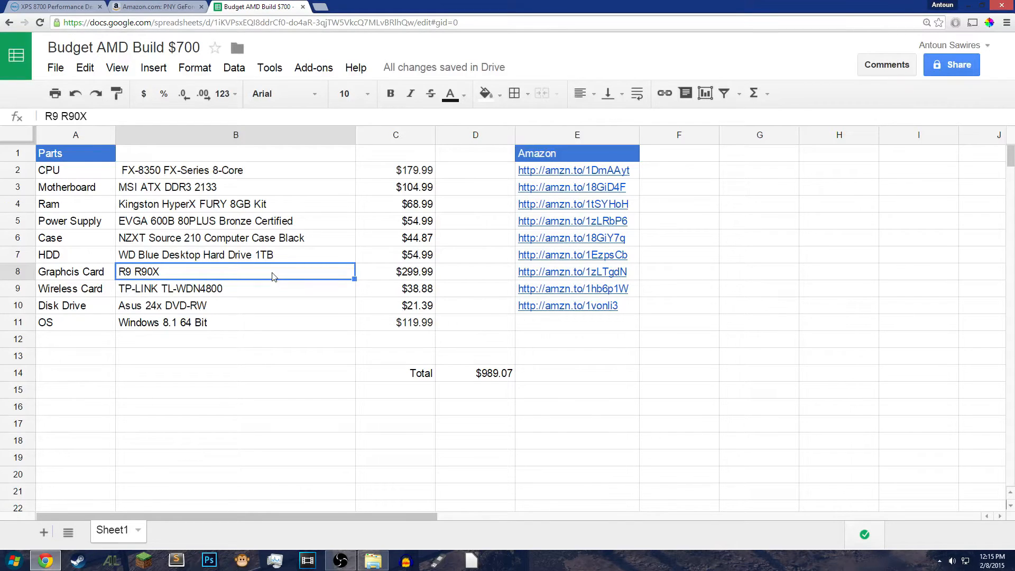
left_click(235, 323)
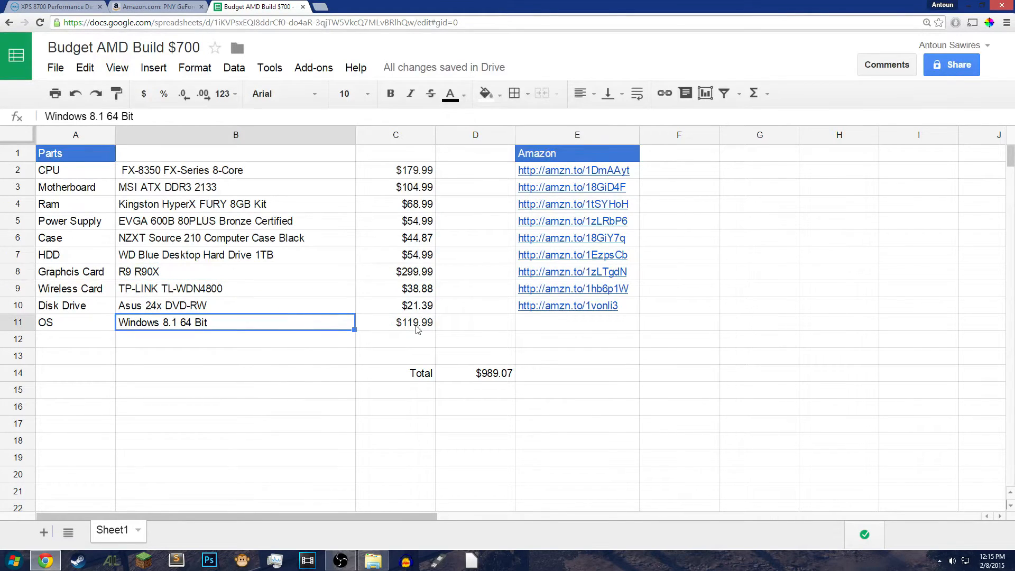
left_click(475, 373)
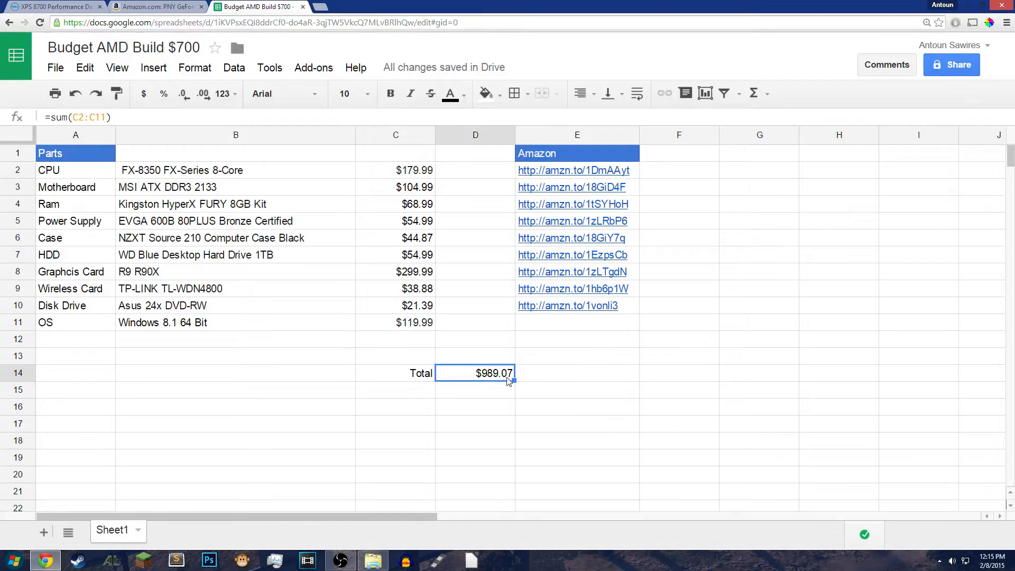
left_click(395, 271)
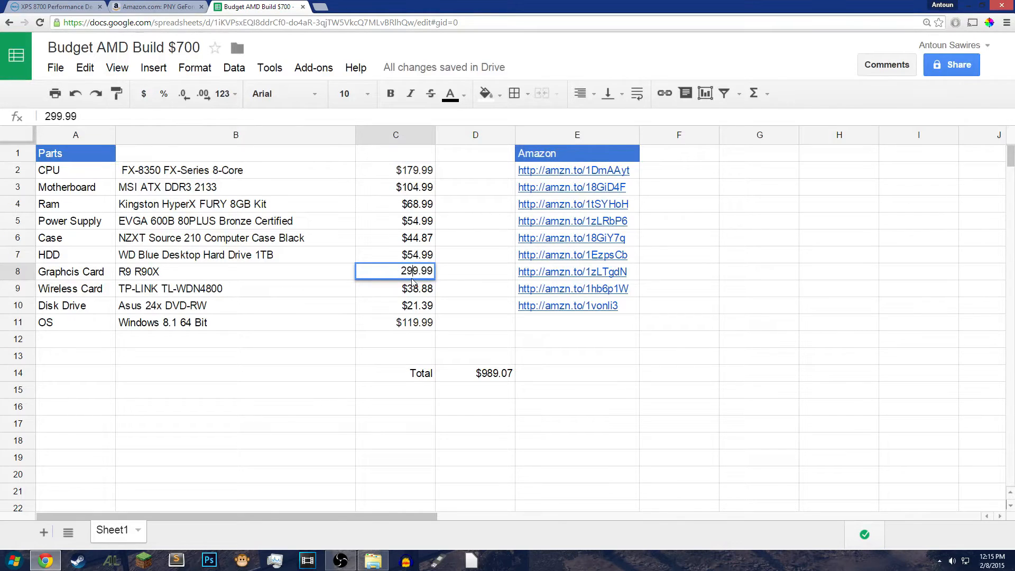
type("14.99")
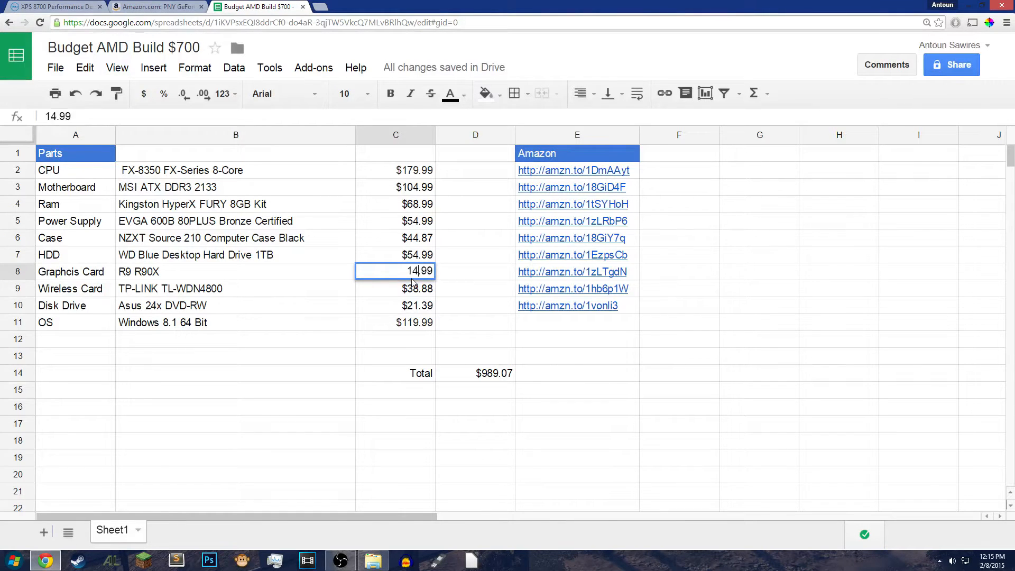
key("Return")
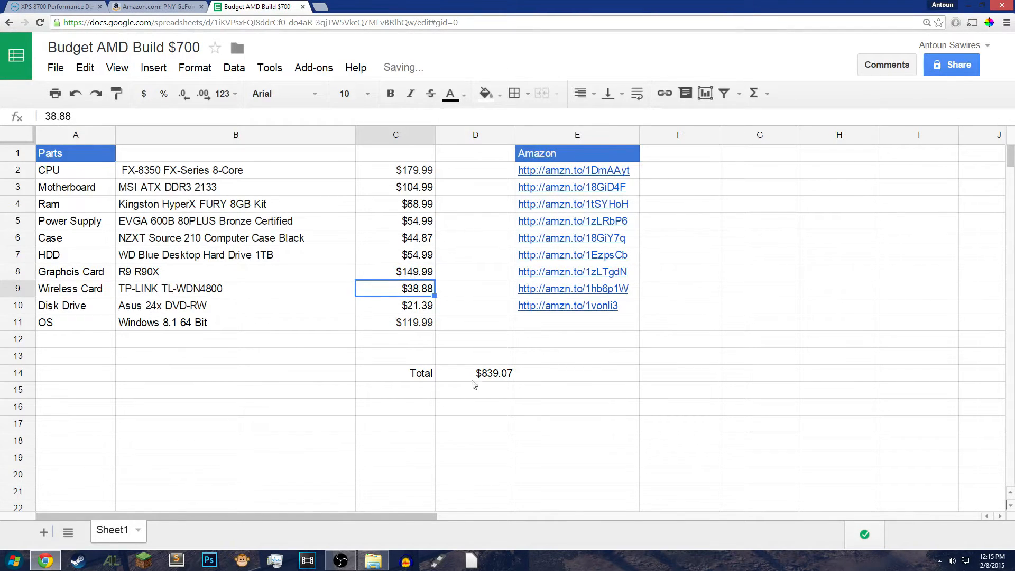
left_click(475, 372)
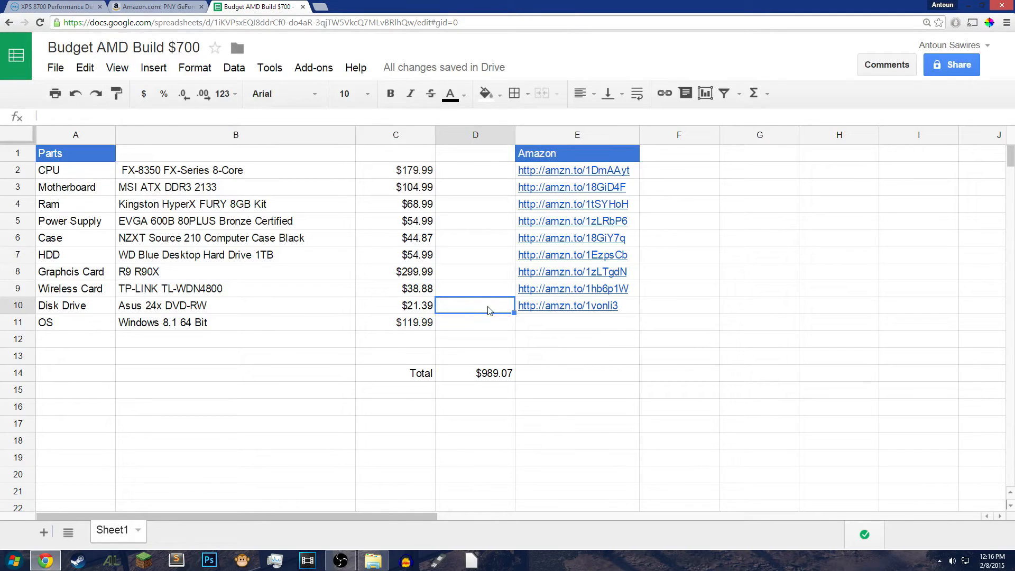
mouse_move(273, 133)
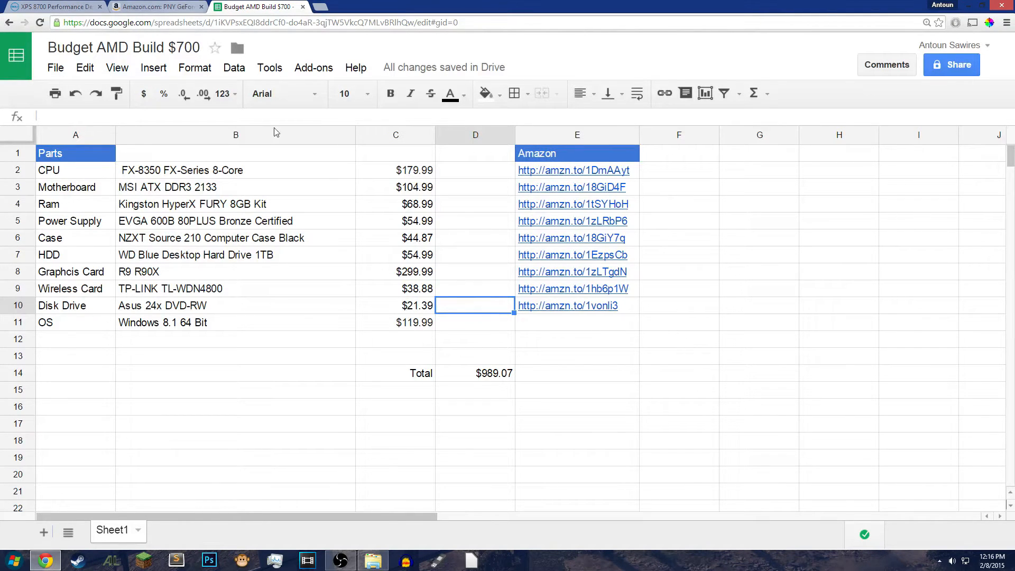
Step: Compare the GT 720 Amazon listing against the XPS 8700 configuration specs
left_click(155, 7)
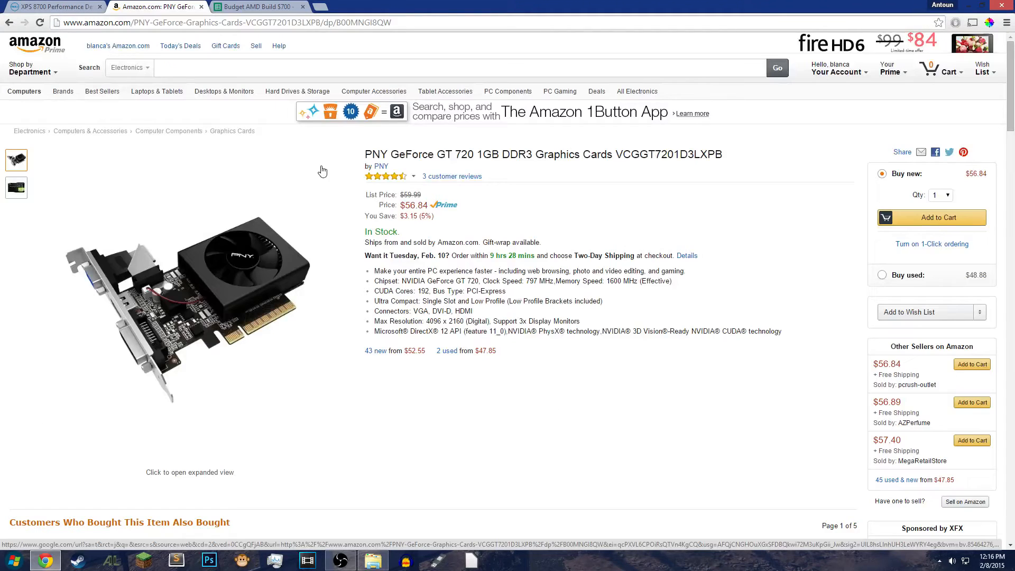
left_click(52, 6)
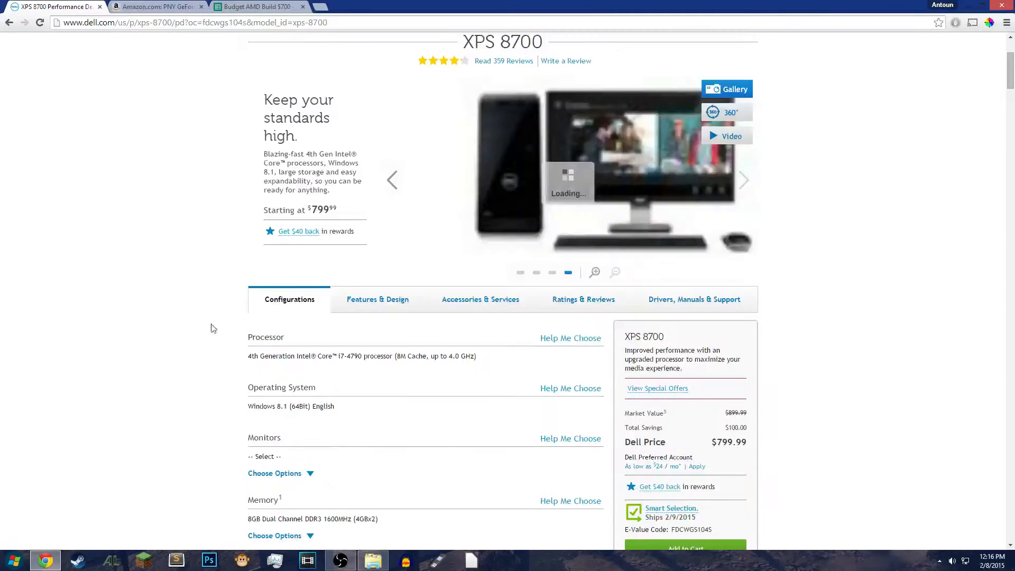
scroll("up", 3)
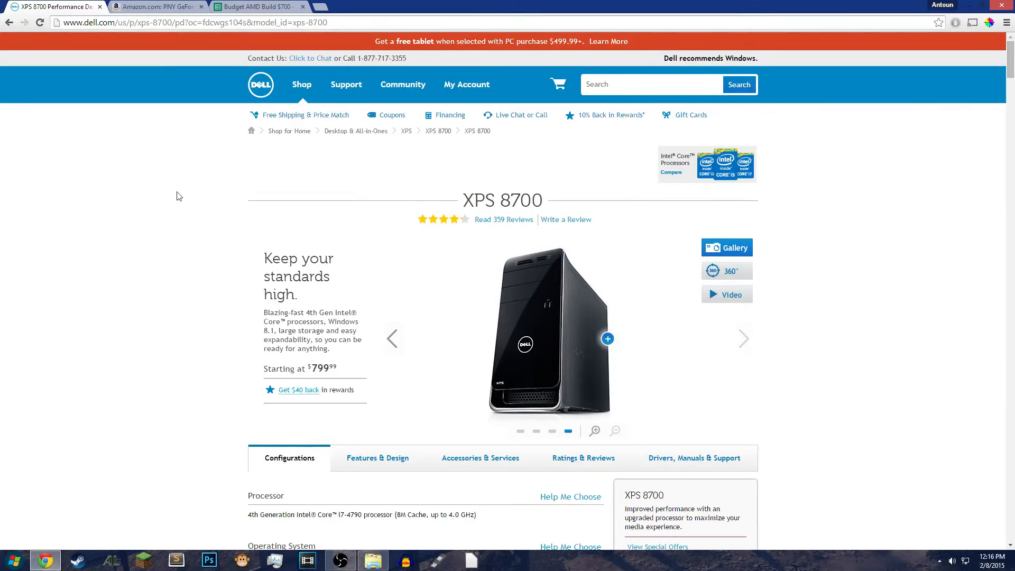
left_click(156, 5)
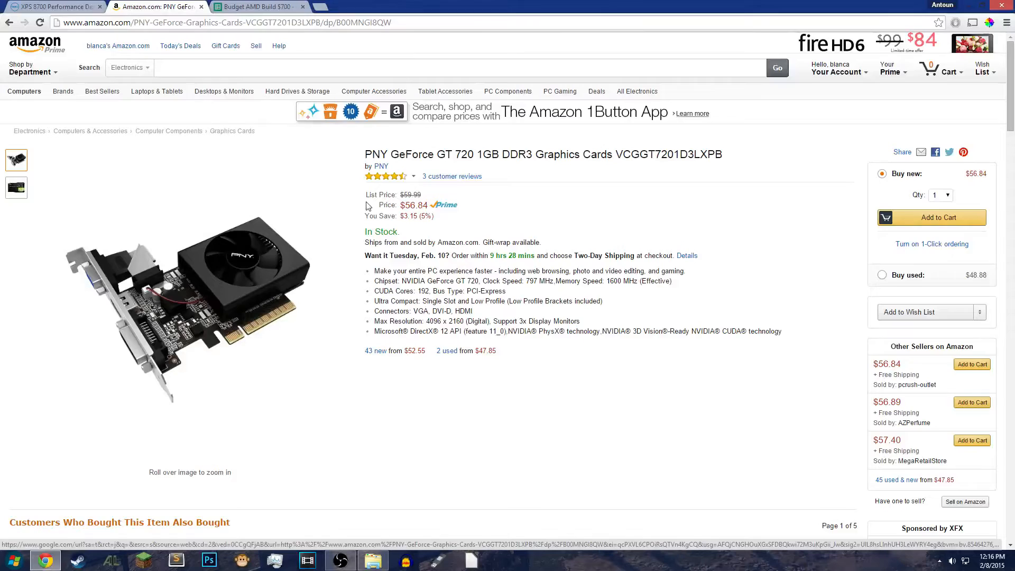
left_click(52, 7)
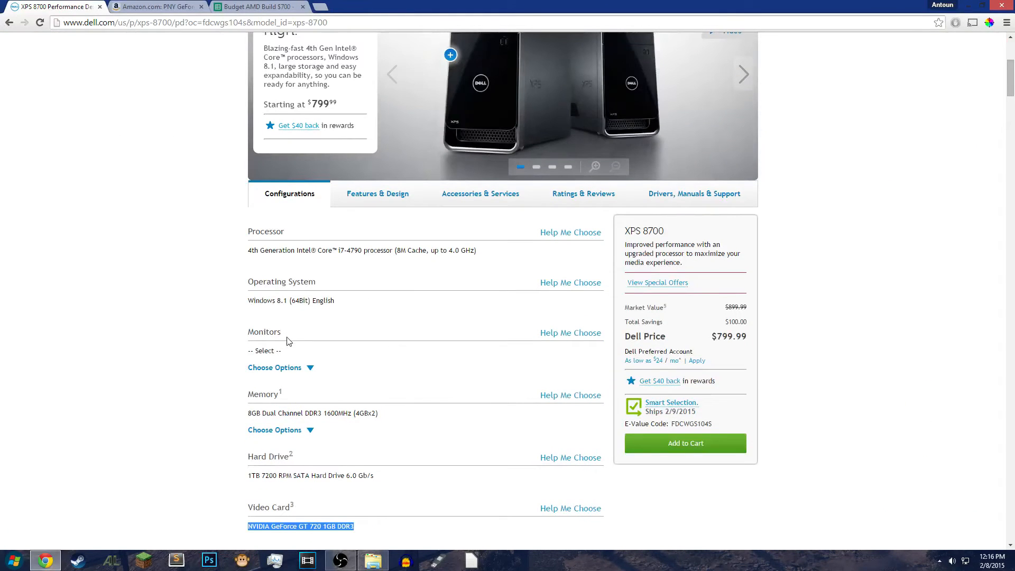
scroll("down", 3)
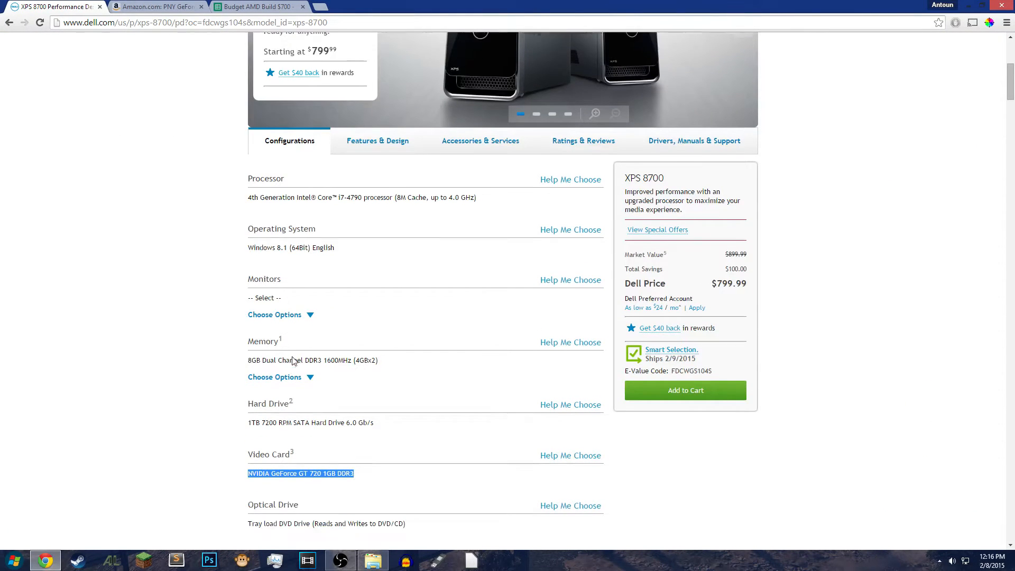
scroll("down", 3)
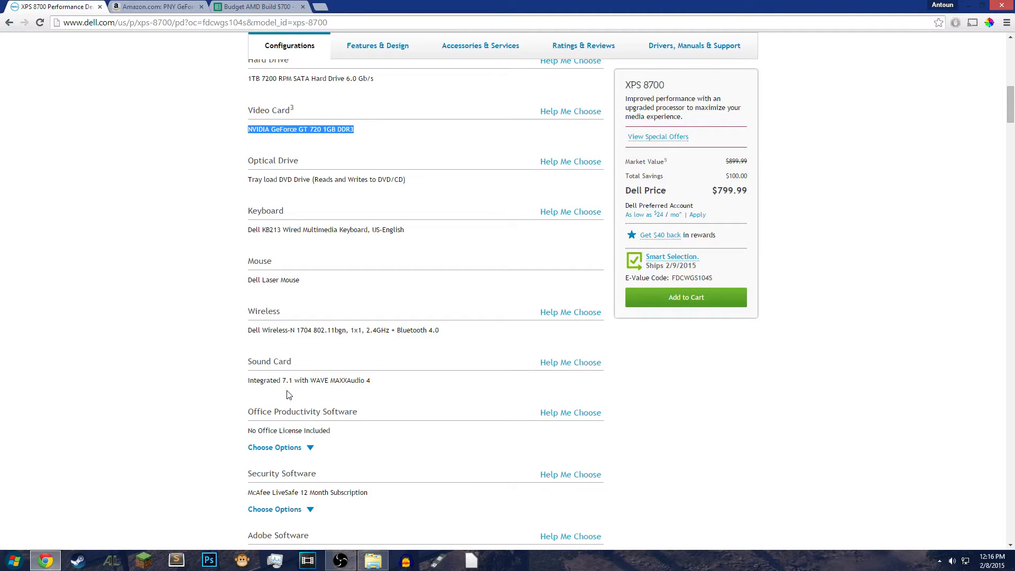
scroll("down", 3)
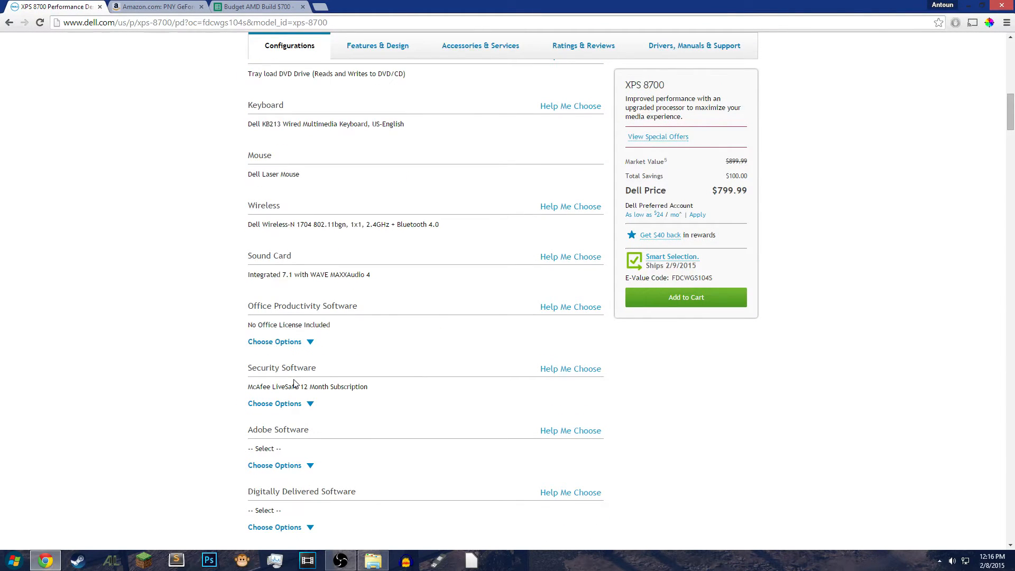
mouse_move(303, 383)
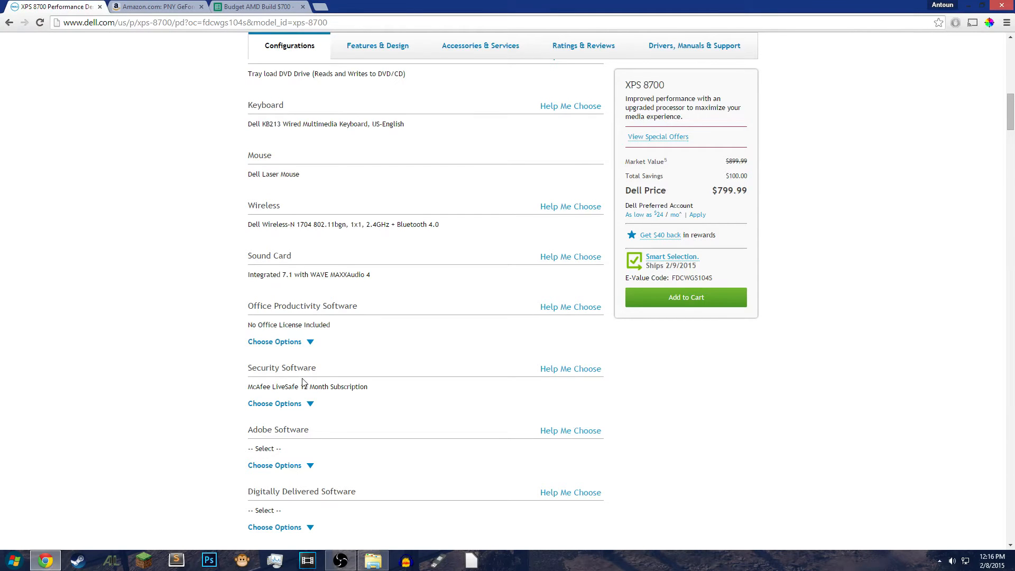
scroll("up", 3)
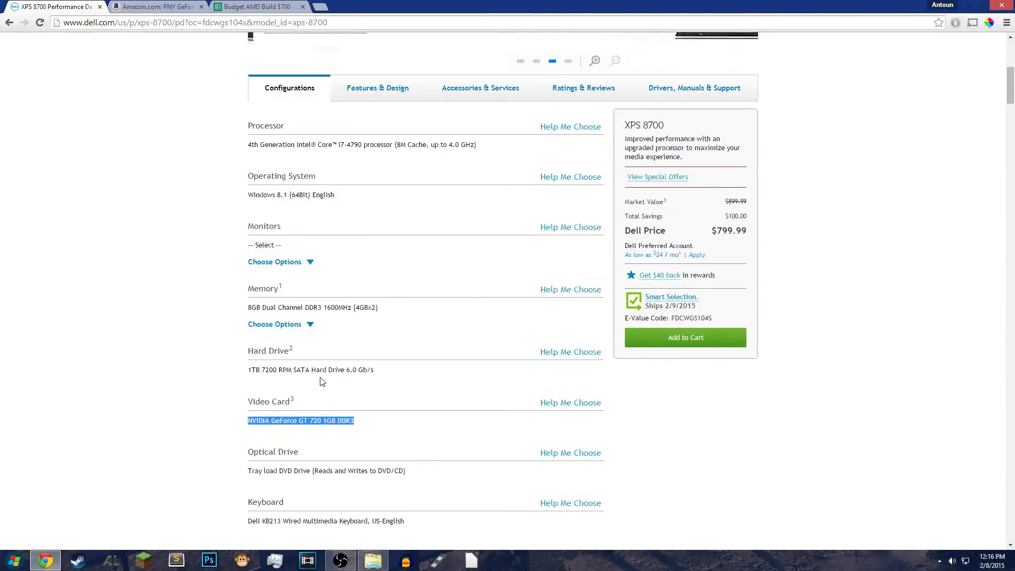
scroll("up", 3)
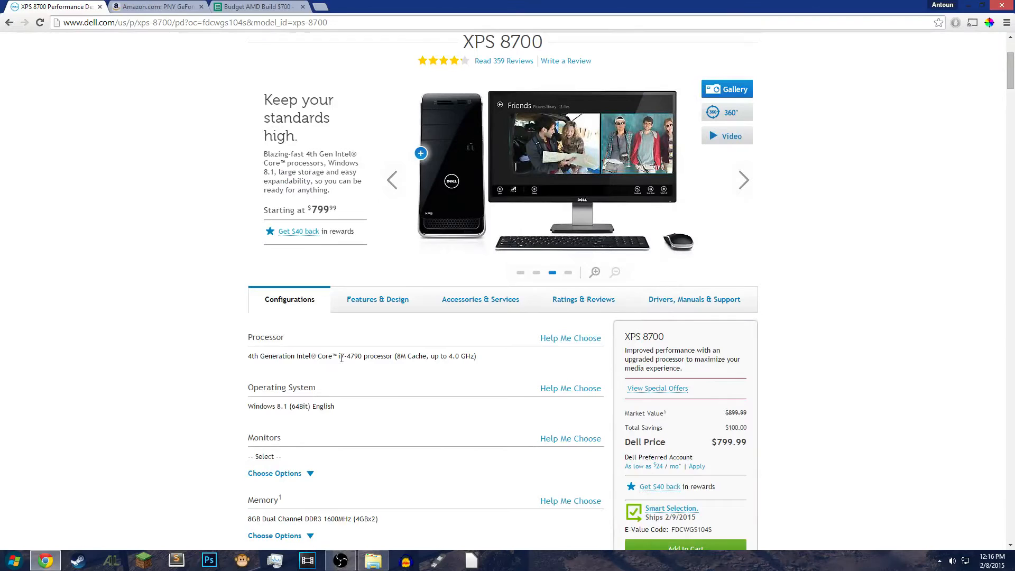
Step: Look up the Core i7-4790 processor, then return to the Budget AMD Build sheet
left_click(156, 6)
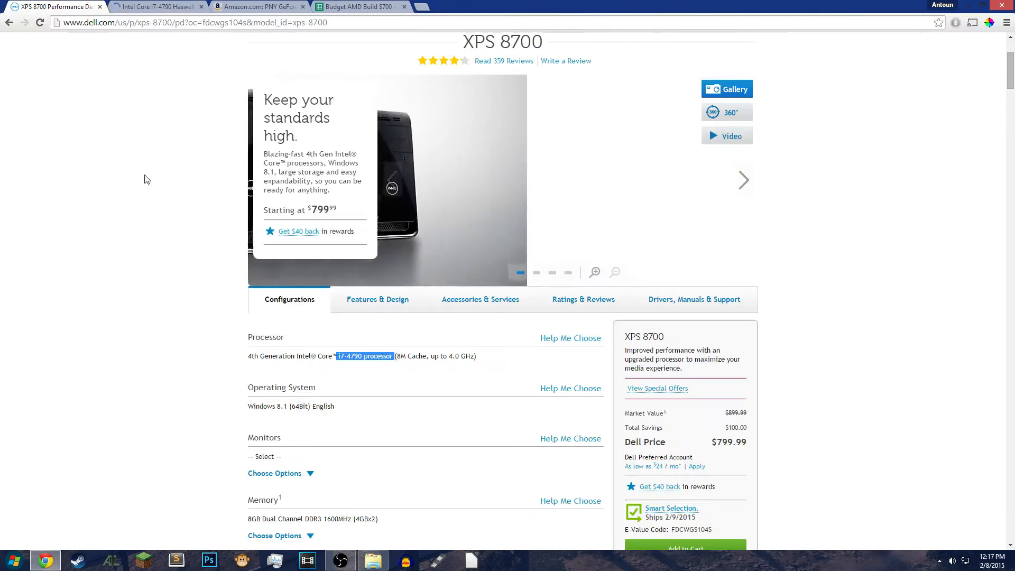
scroll("up", 3)
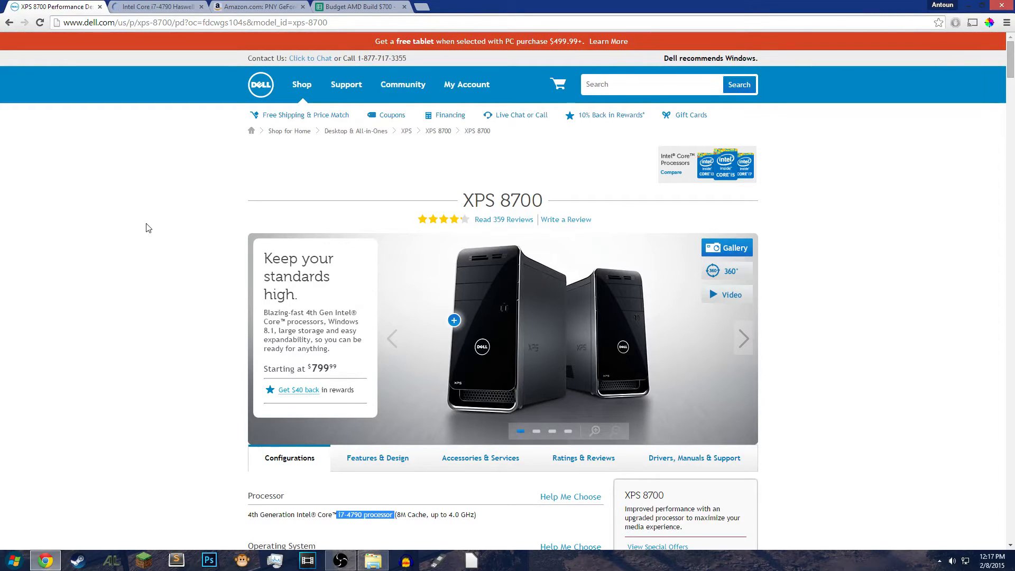
scroll("down", 3)
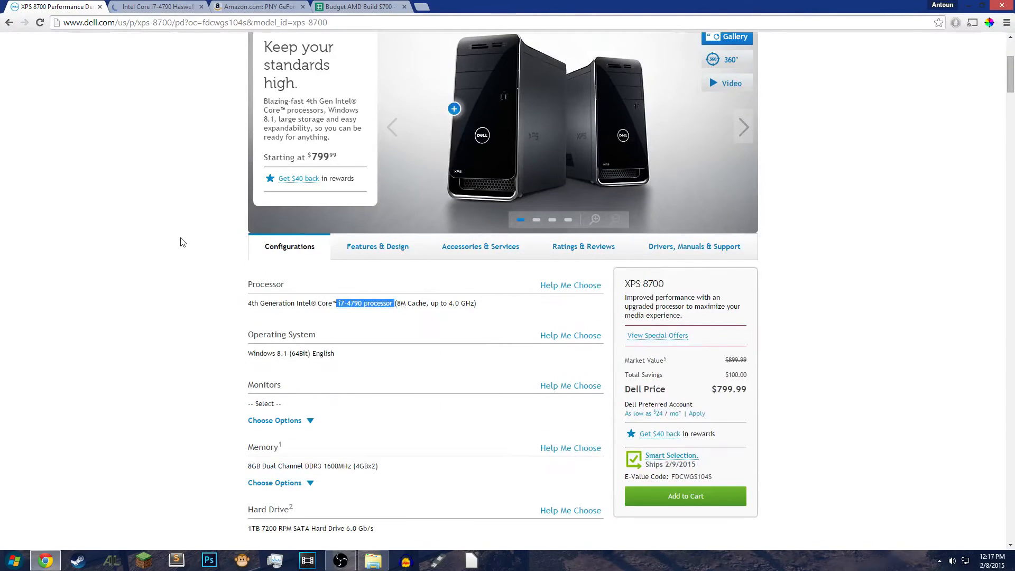
left_click(743, 127)
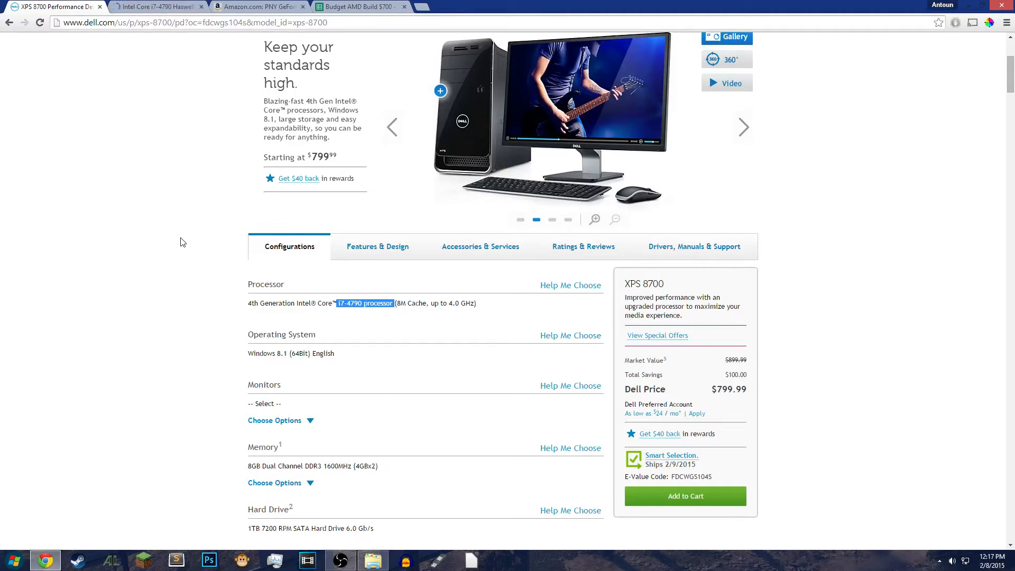
left_click(743, 127)
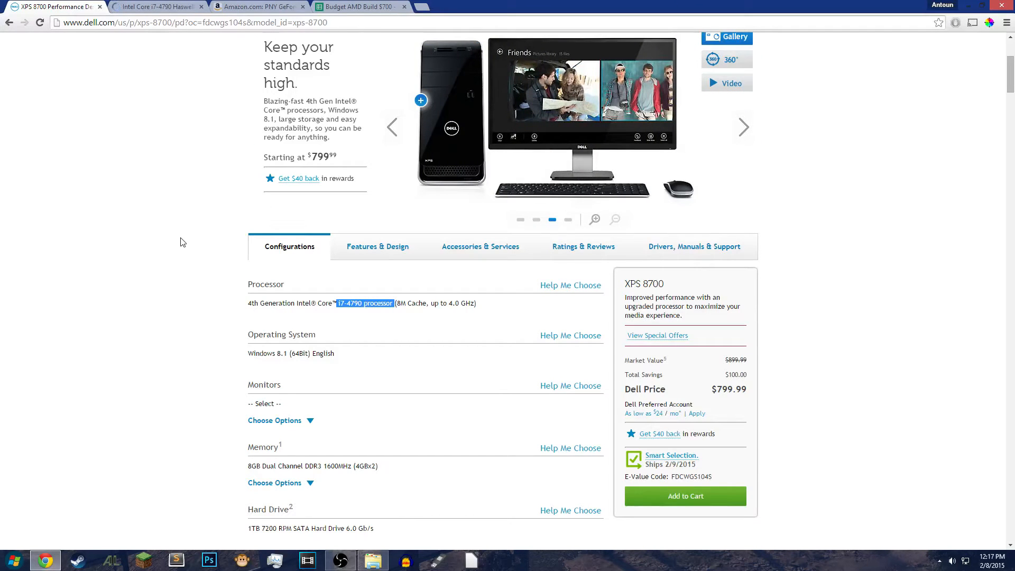
left_click(356, 6)
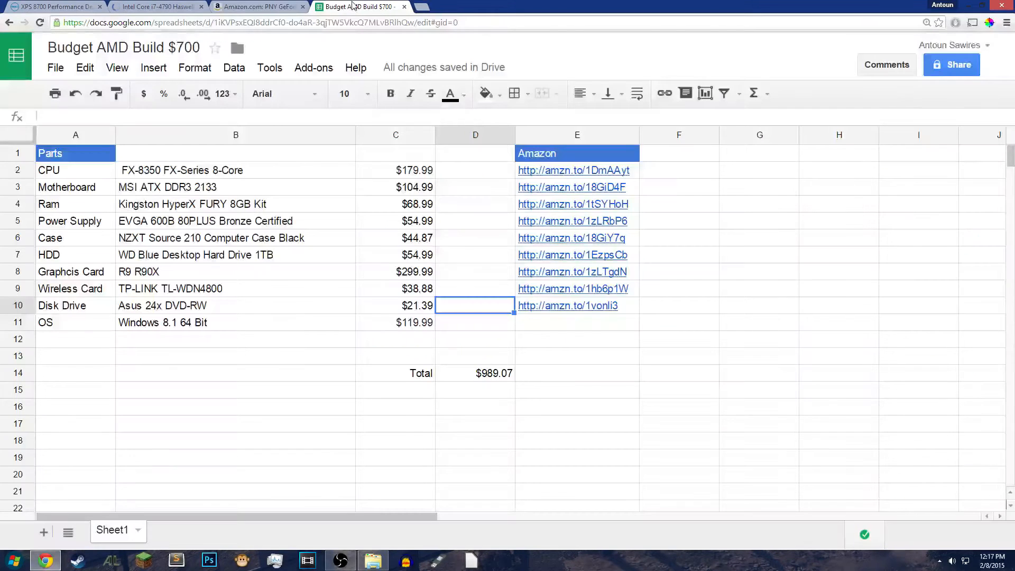
Step: Review the R9 R90X graphics card price cells without edits, then bring up the GT 720 listing
left_click(395, 272)
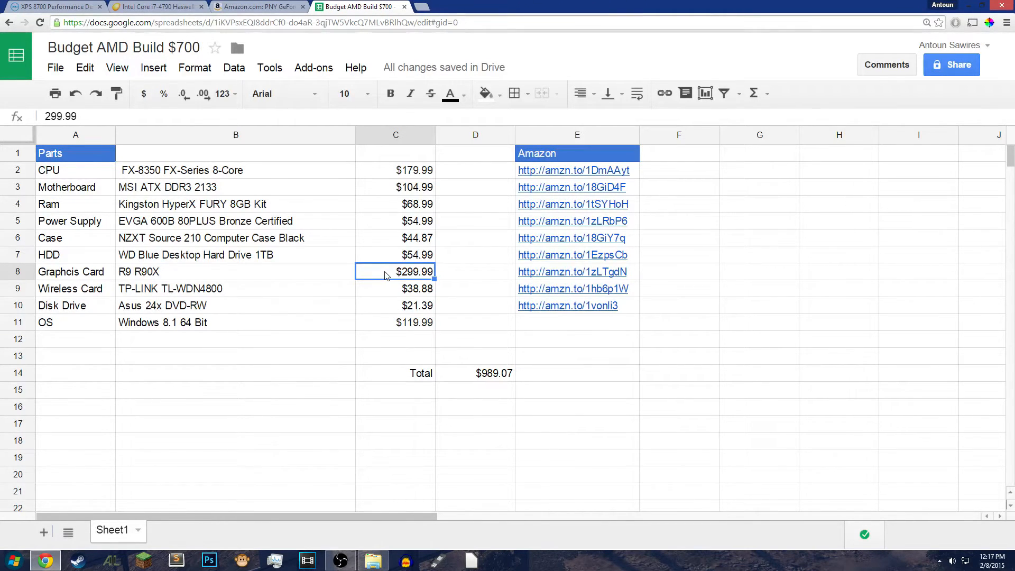
left_click(395, 169)
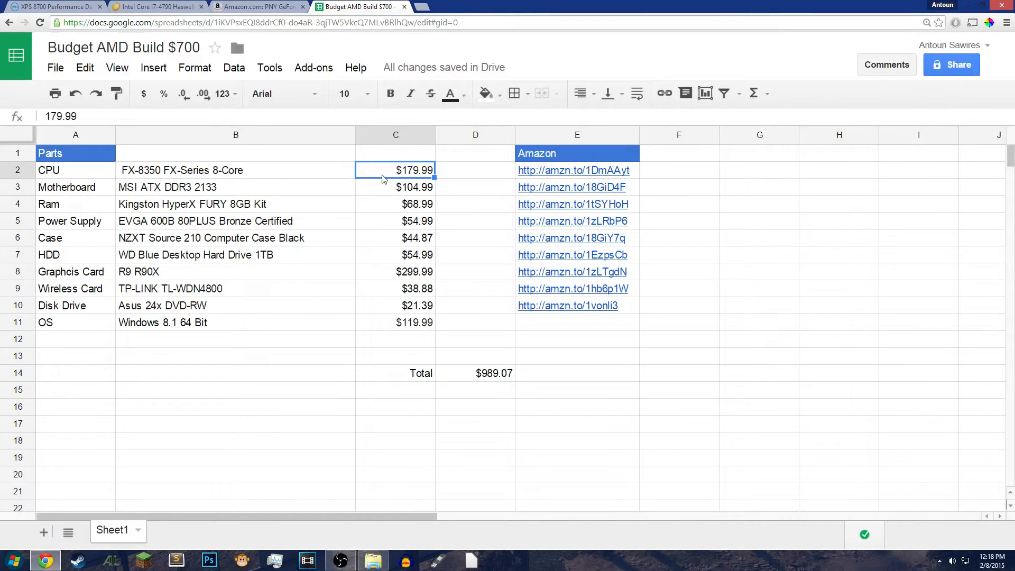
mouse_move(381, 153)
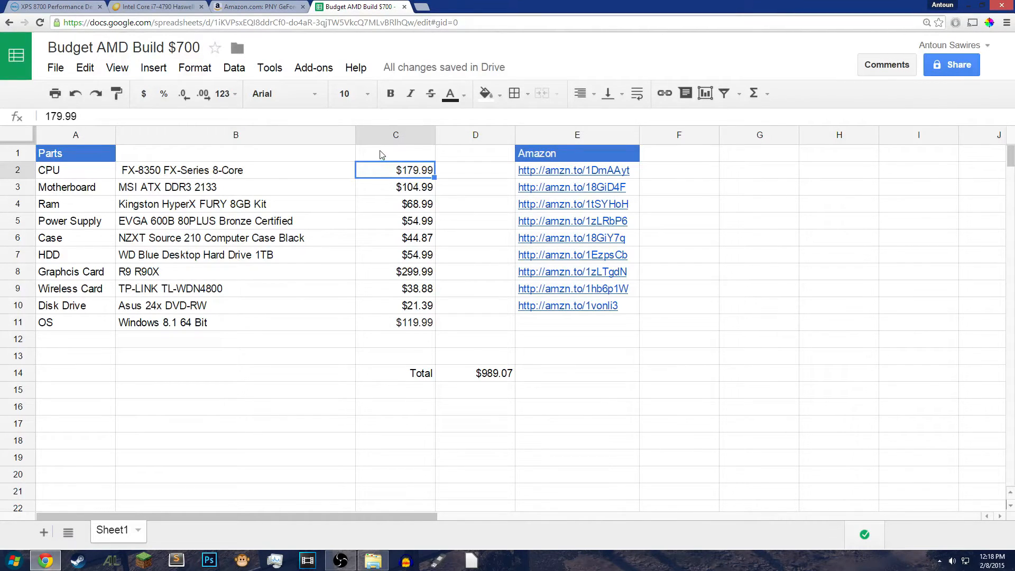
left_click(395, 271)
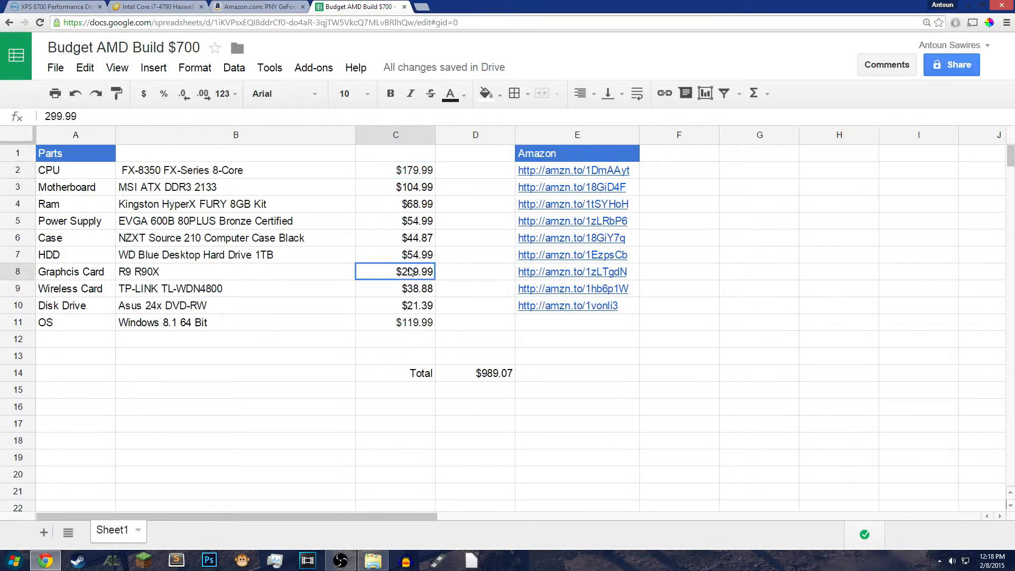
left_click(234, 271)
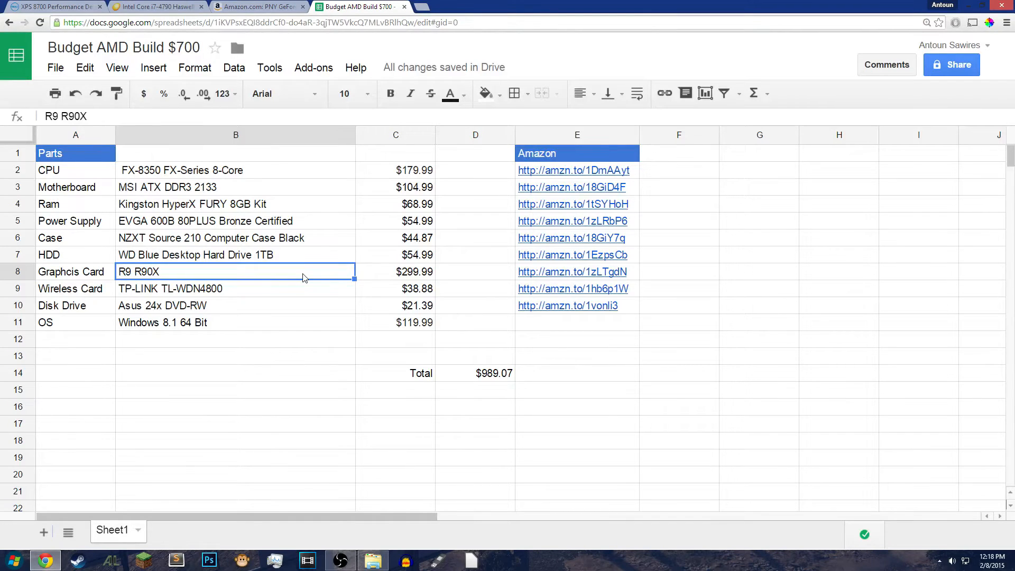
left_click(395, 322)
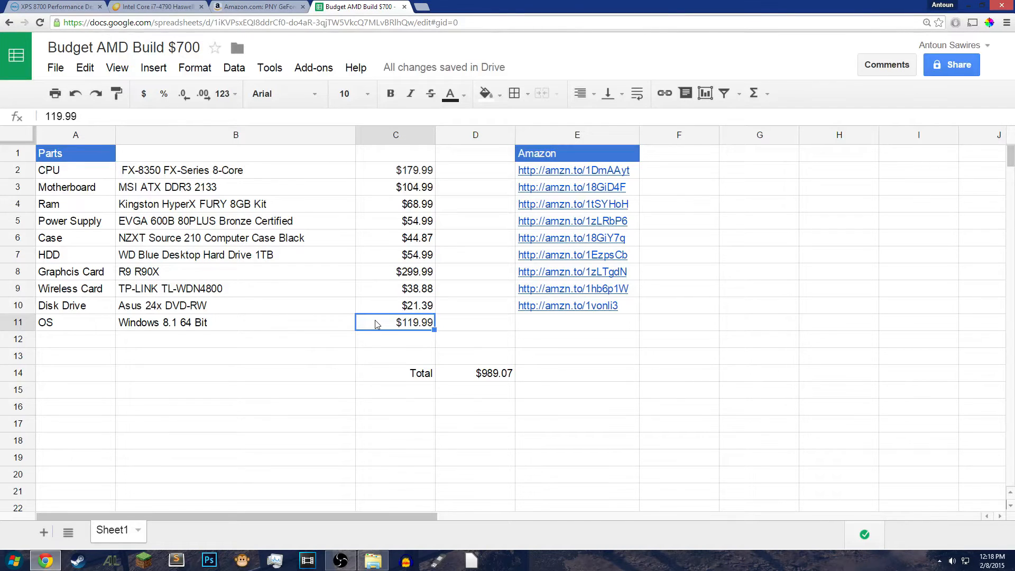
left_click(257, 6)
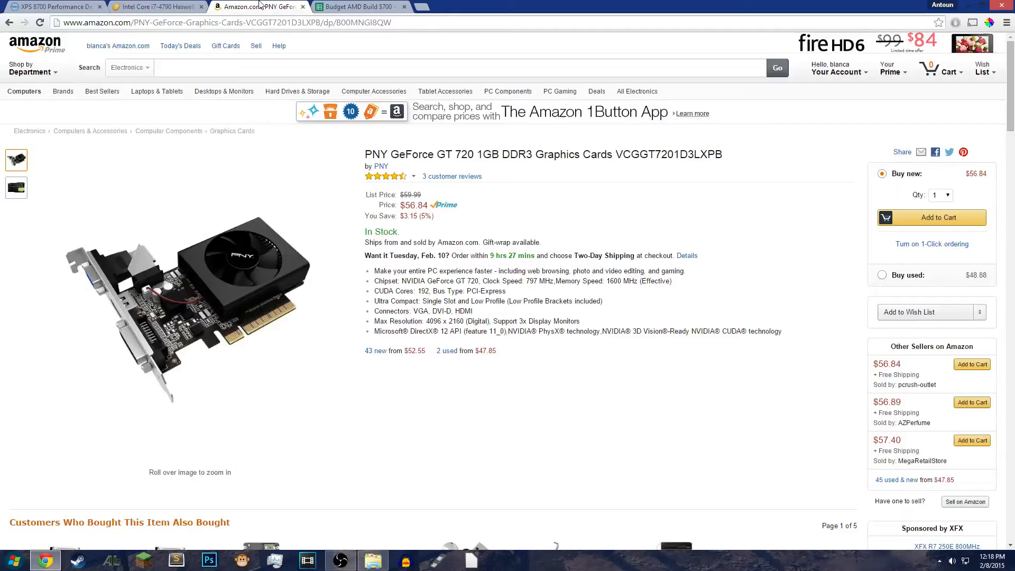
Step: Revisit the XPS 8700 spec list, then return to the parts spreadsheet
left_click(55, 6)
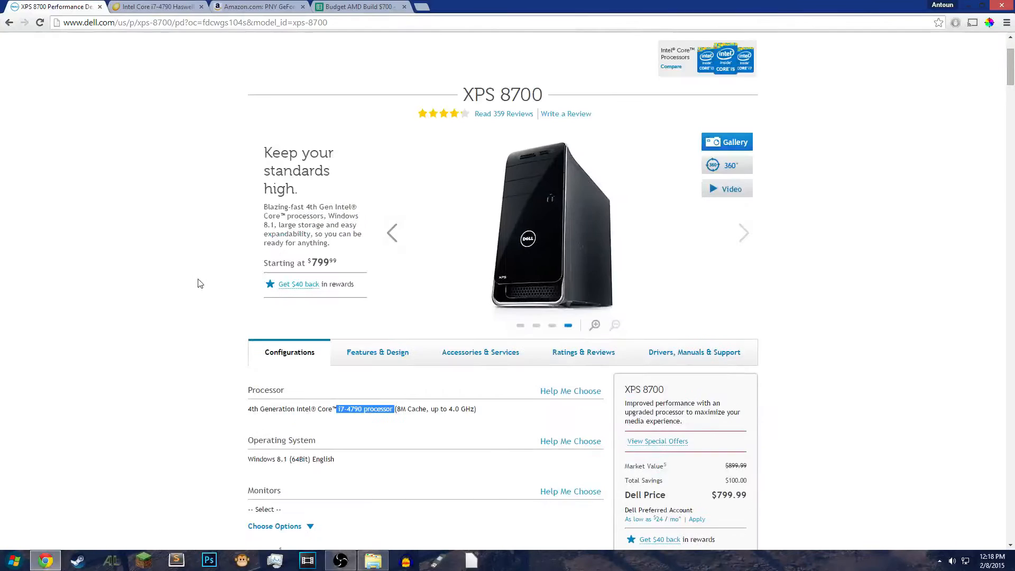
scroll("down", 3)
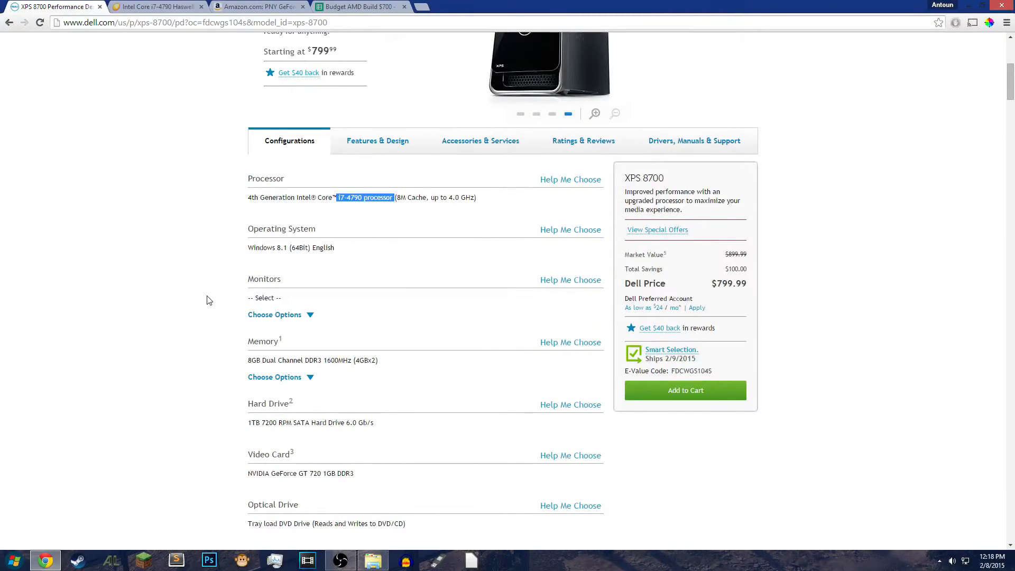
left_click(358, 6)
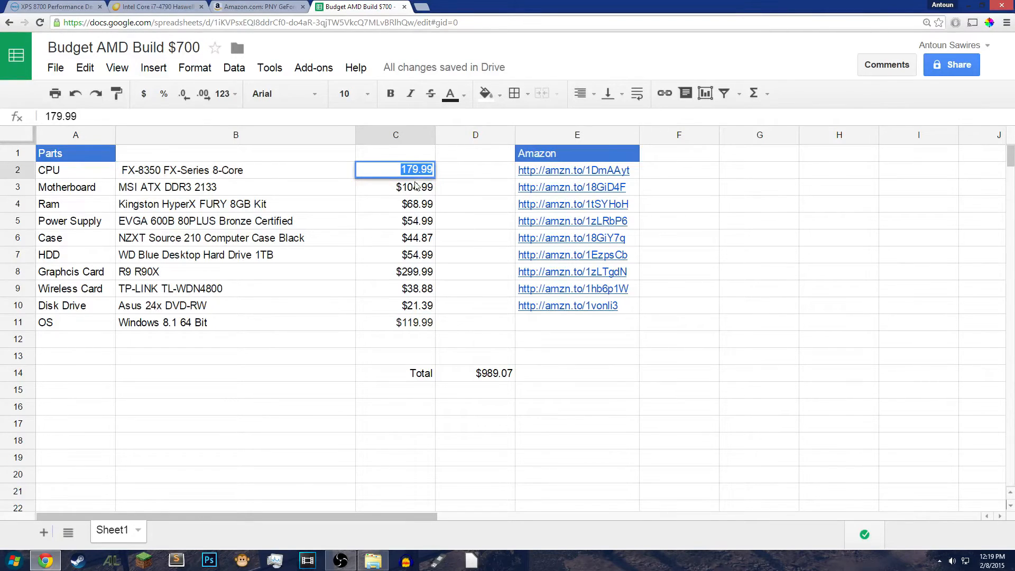
Step: Set the CPU price in C2 to $99.99, check the D14 total ($909.07), and return to Amazon
type("9.99")
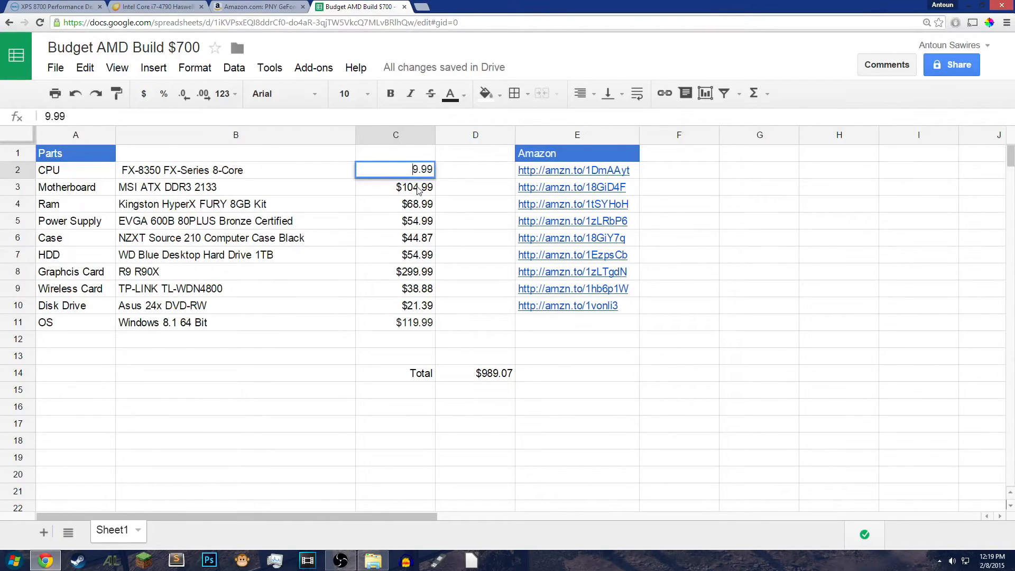
left_click(236, 170)
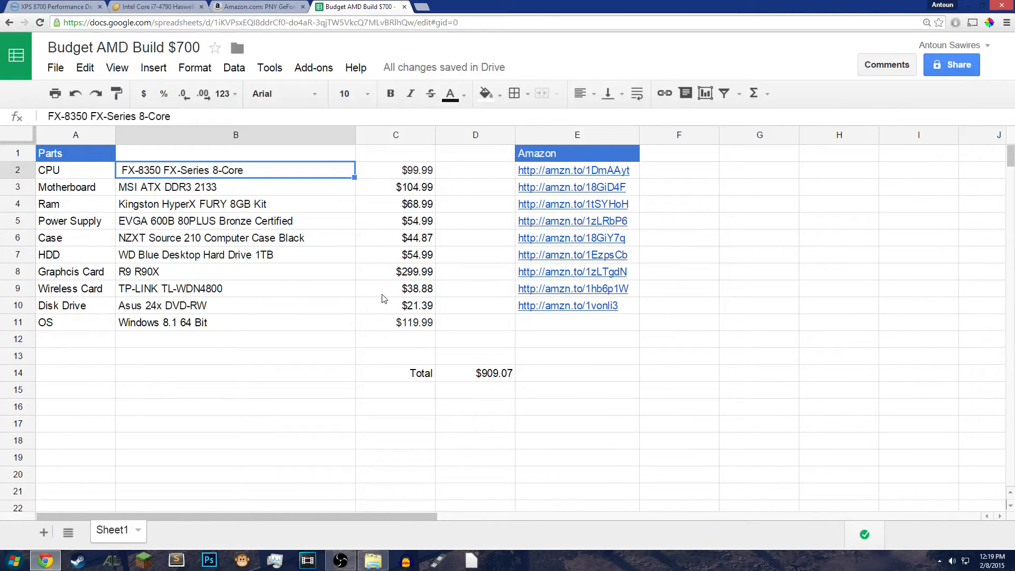
left_click(395, 170)
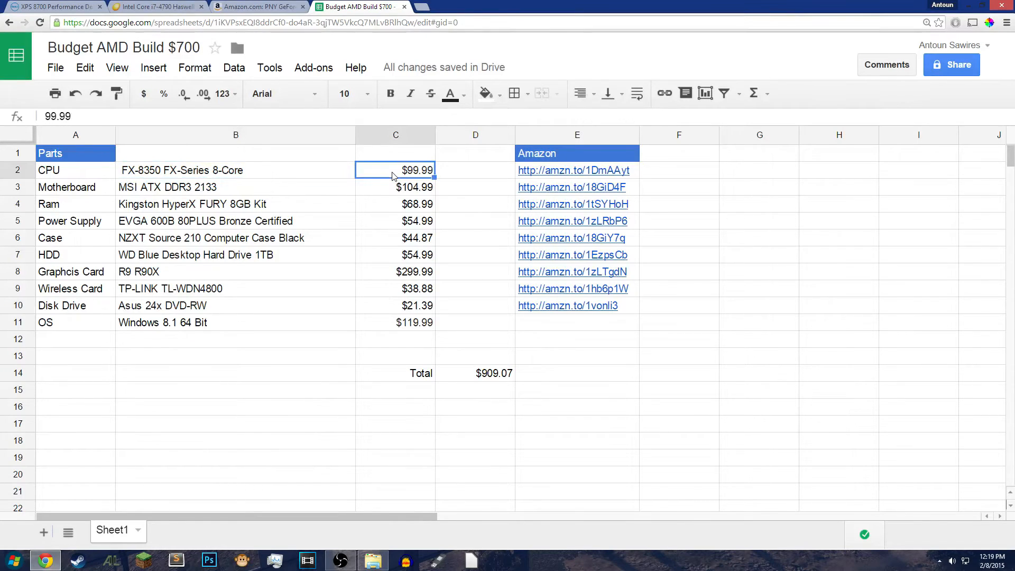
mouse_move(497, 389)
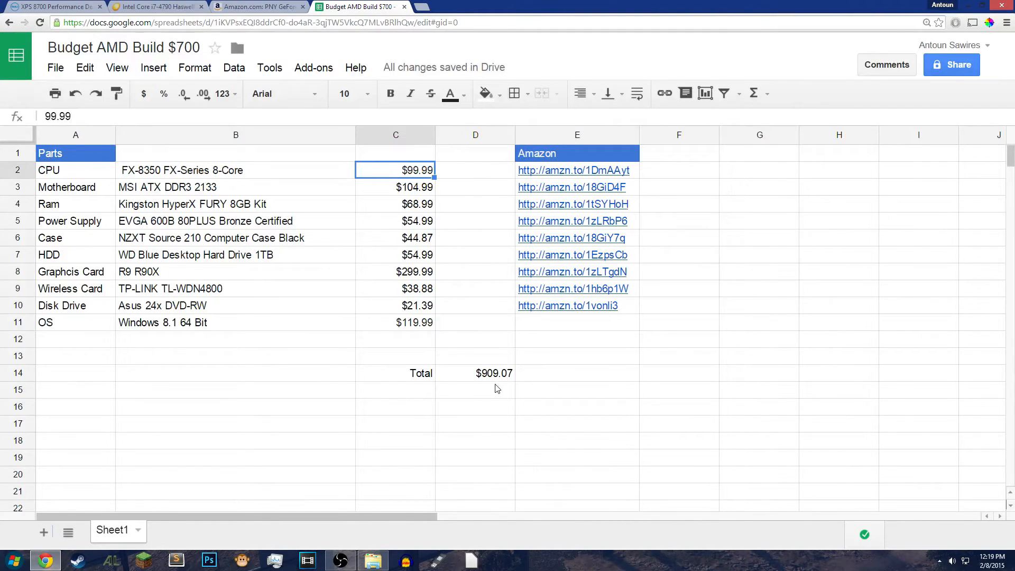
left_click(475, 373)
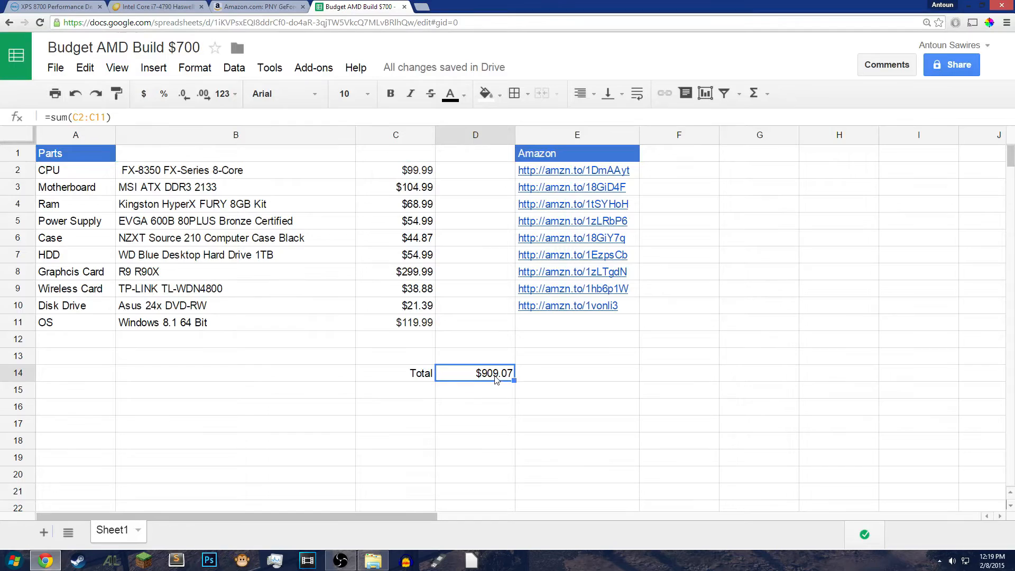
mouse_move(495, 384)
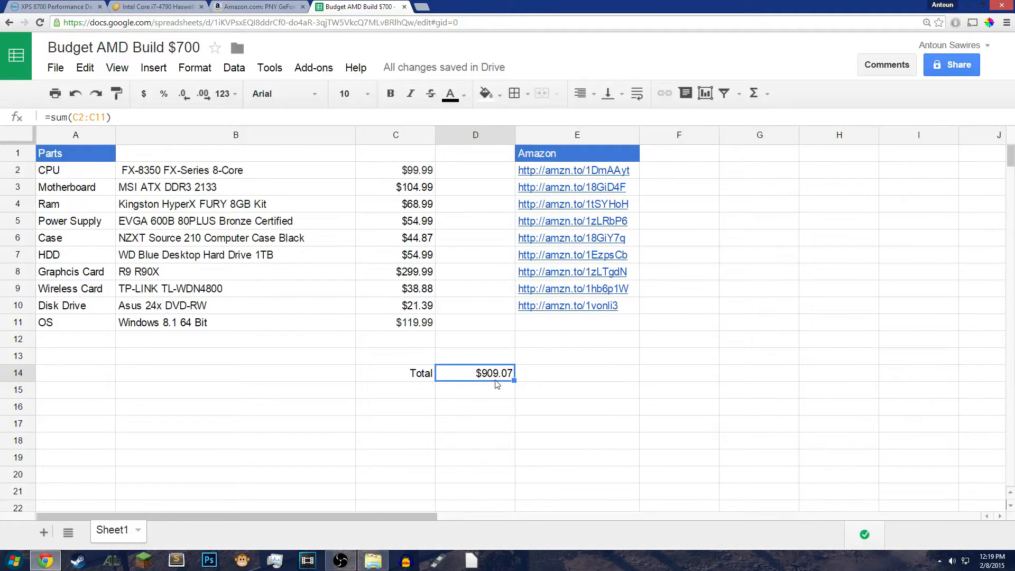
left_click(395, 271)
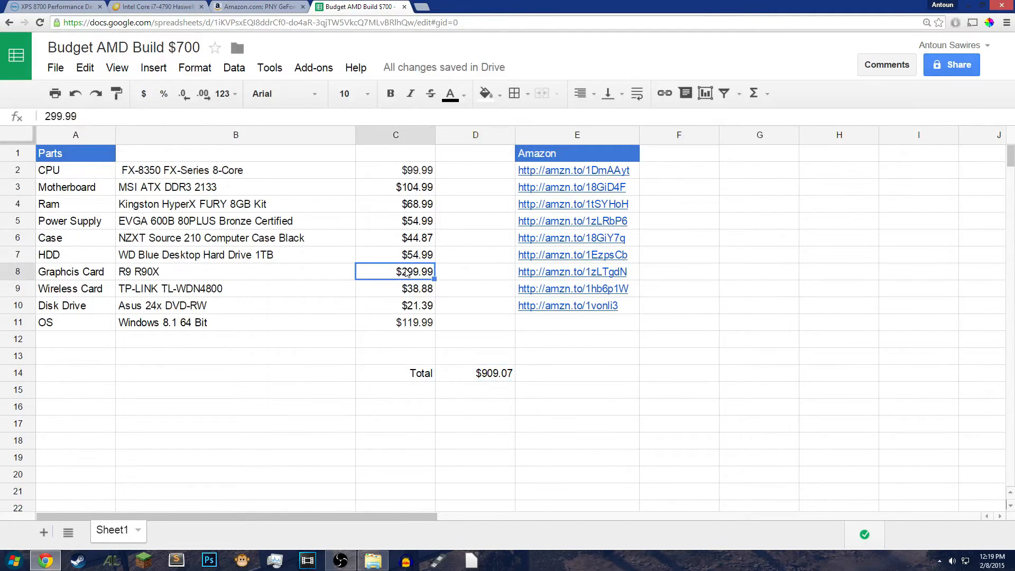
left_click(258, 7)
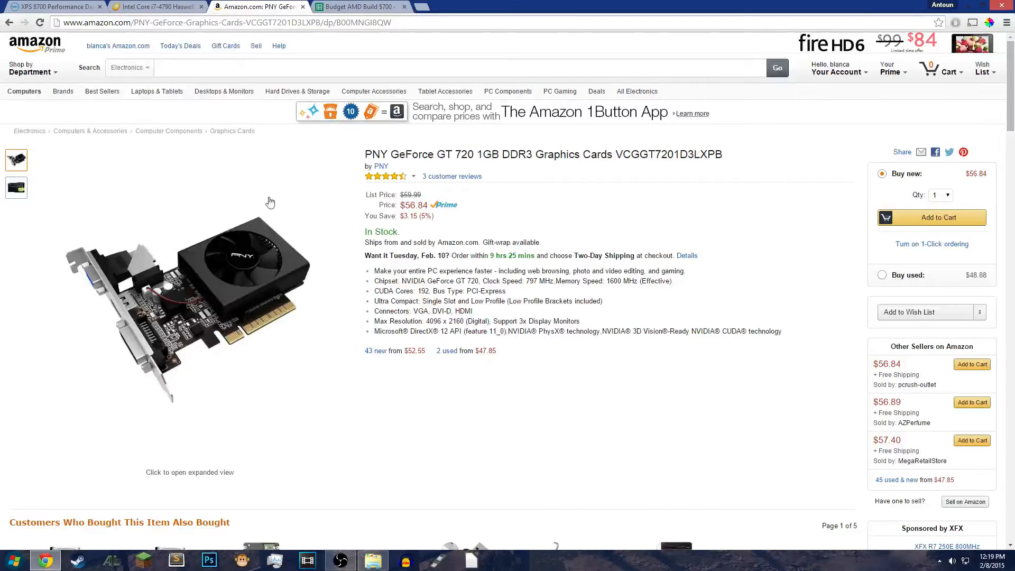
Step: Scroll through the XPS 8700 components and price, then return to the spreadsheet
left_click(51, 7)
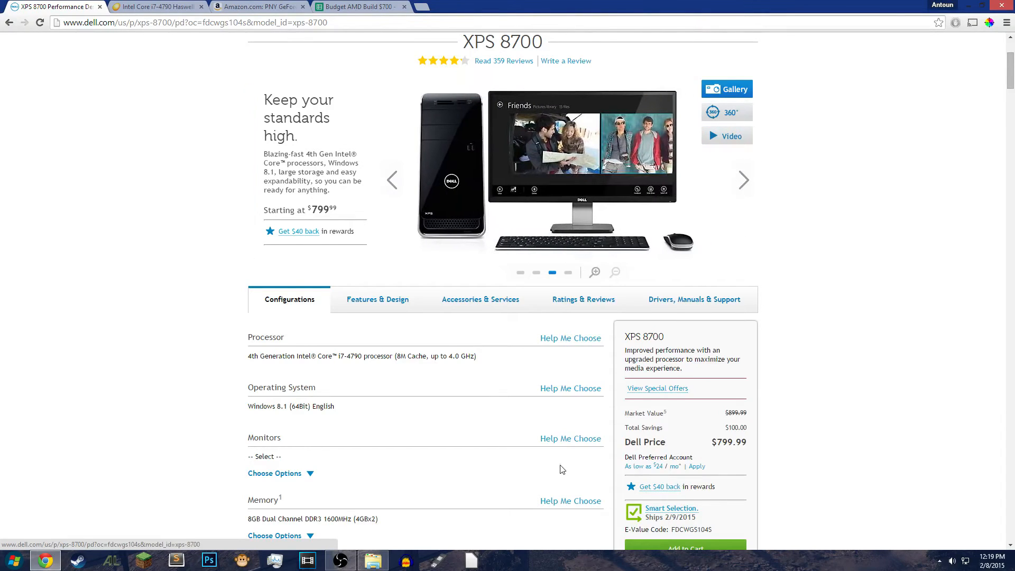
scroll("down", 3)
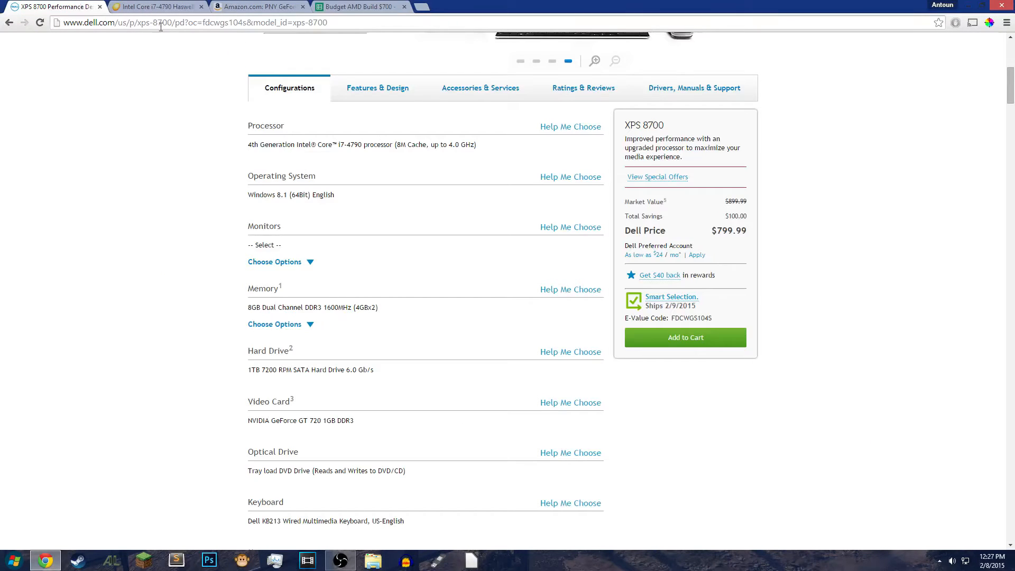
scroll("up", 3)
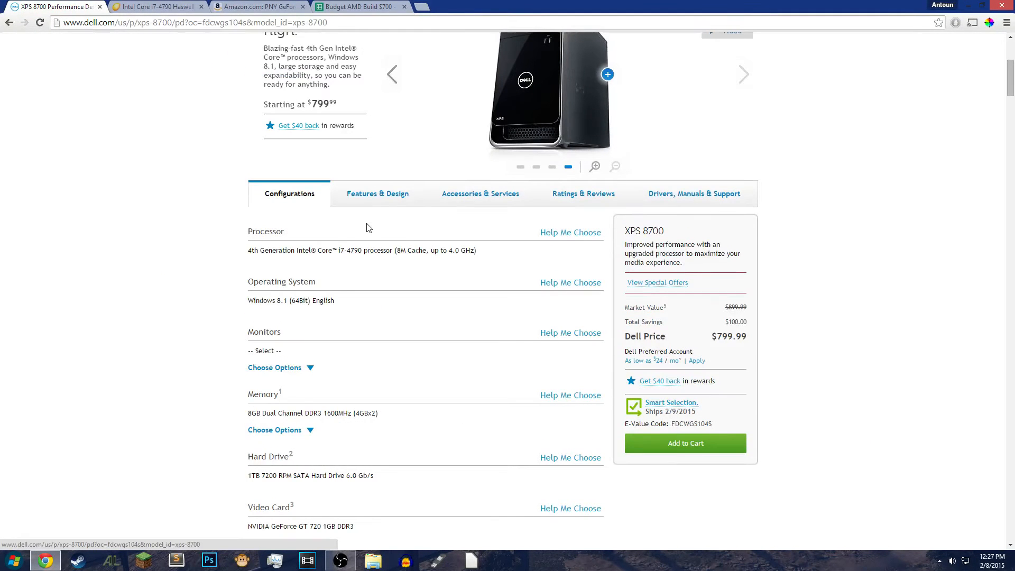
scroll("down", 3)
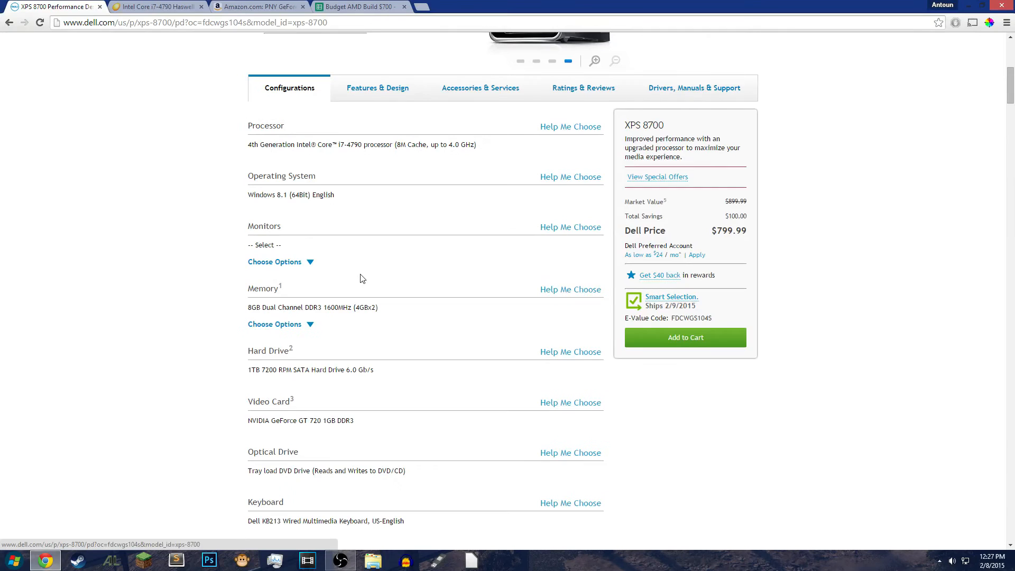
scroll("down", 3)
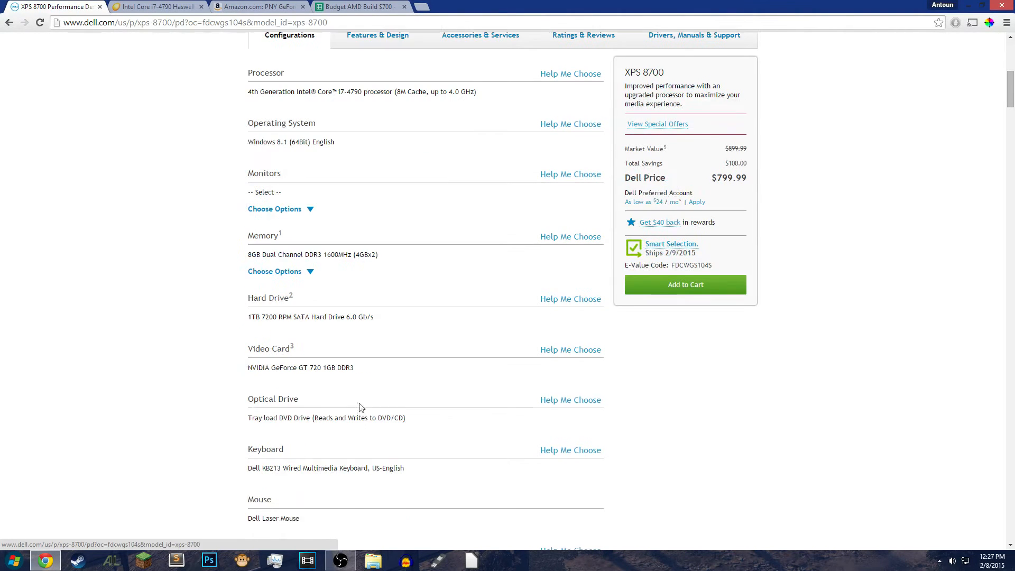
mouse_move(292, 334)
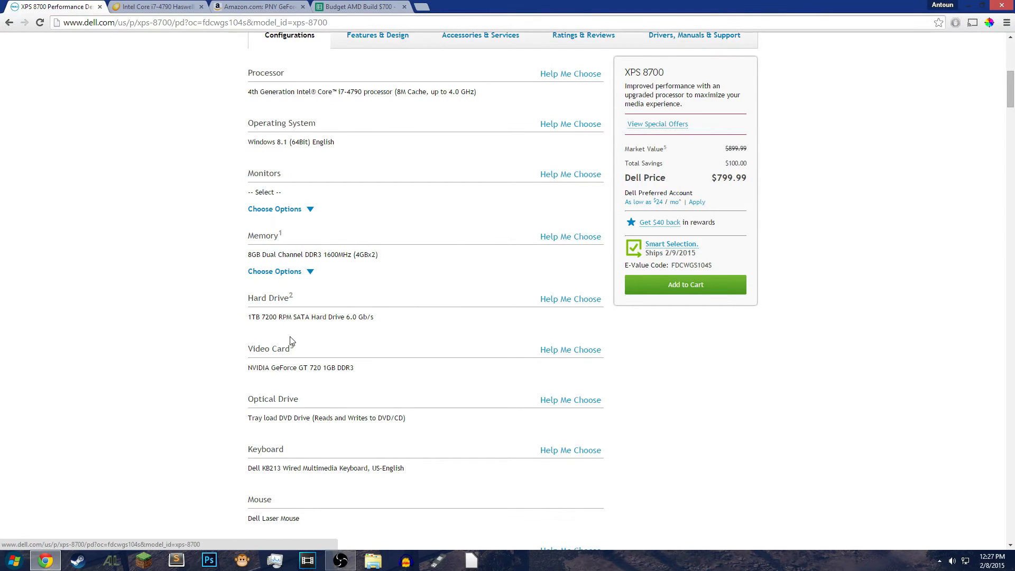
scroll("up", 3)
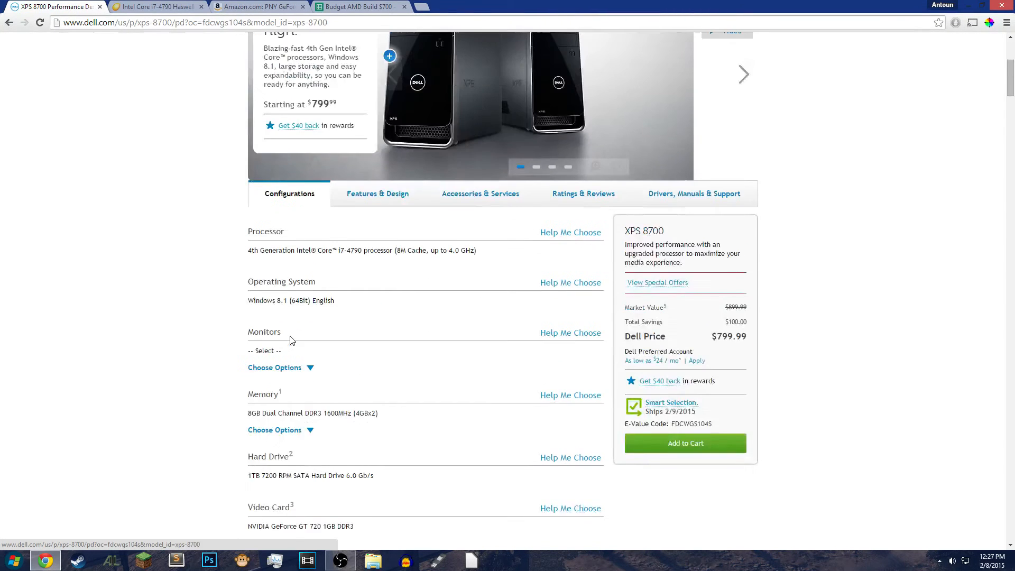
scroll("up", 3)
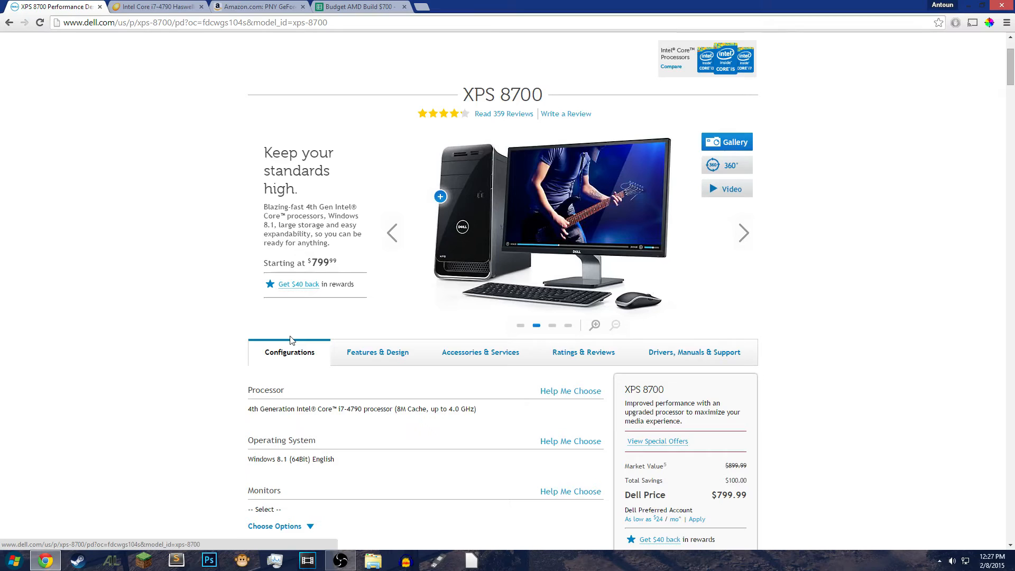
left_click(743, 233)
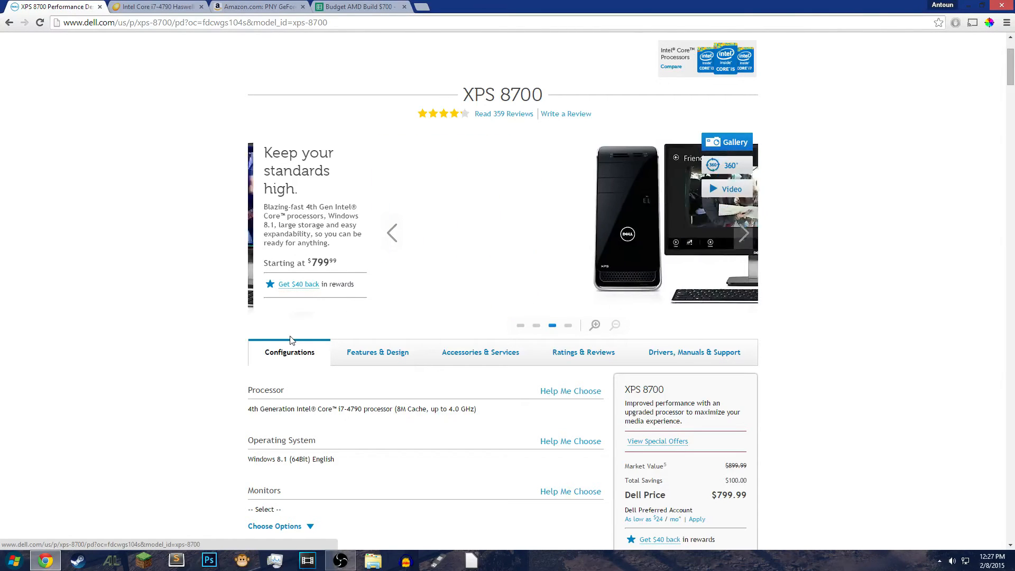
left_click(743, 233)
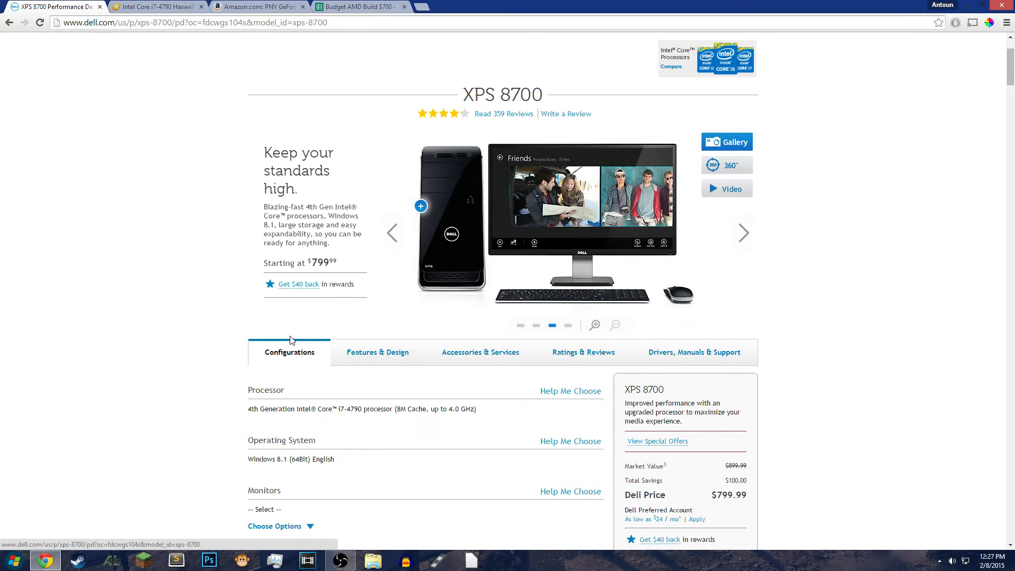
left_click(355, 6)
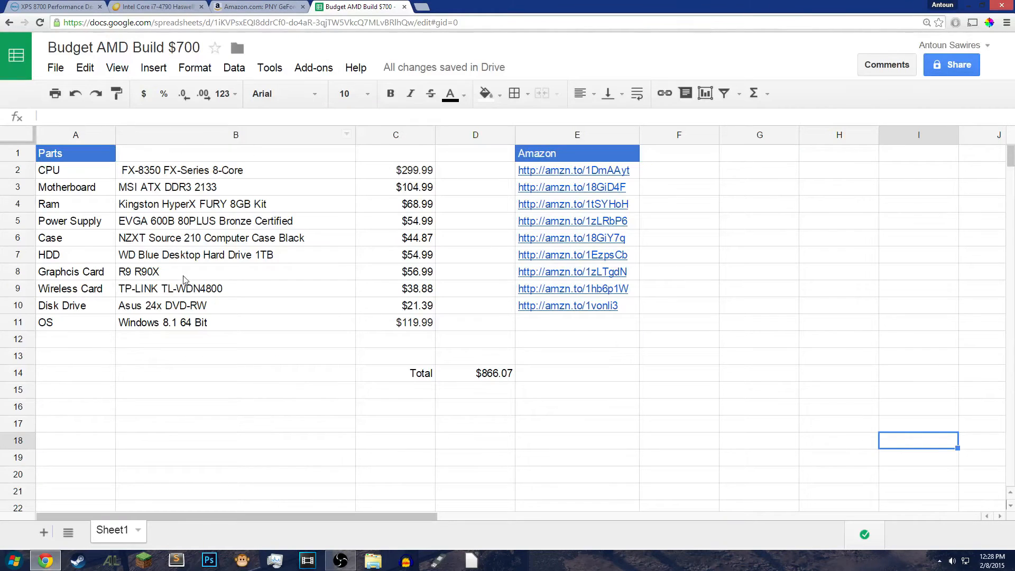
Step: Check the $156.99 graphics card price in C8 and the $966.07 total, then return to Amazon
left_click(463, 6)
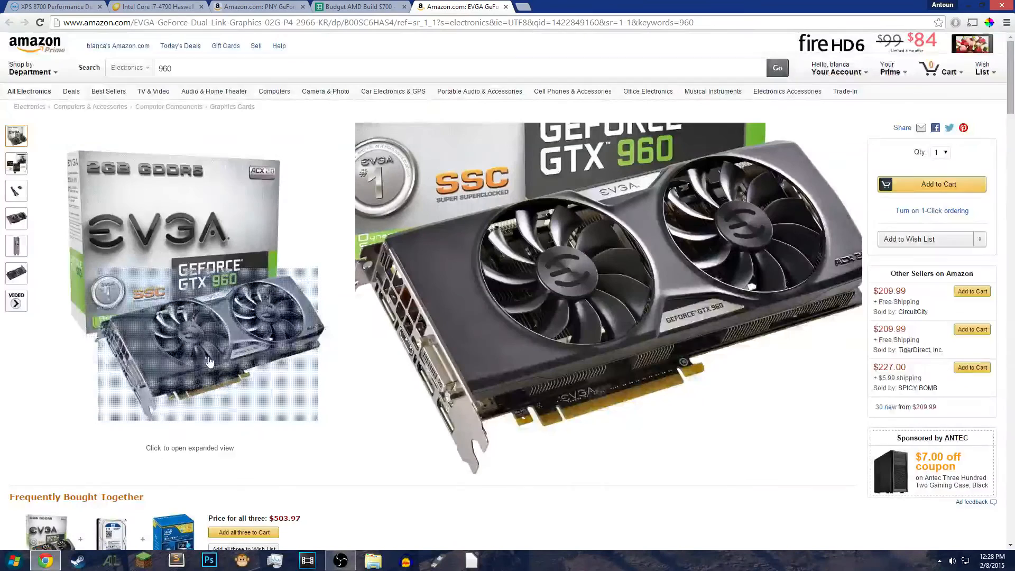
left_click(360, 7)
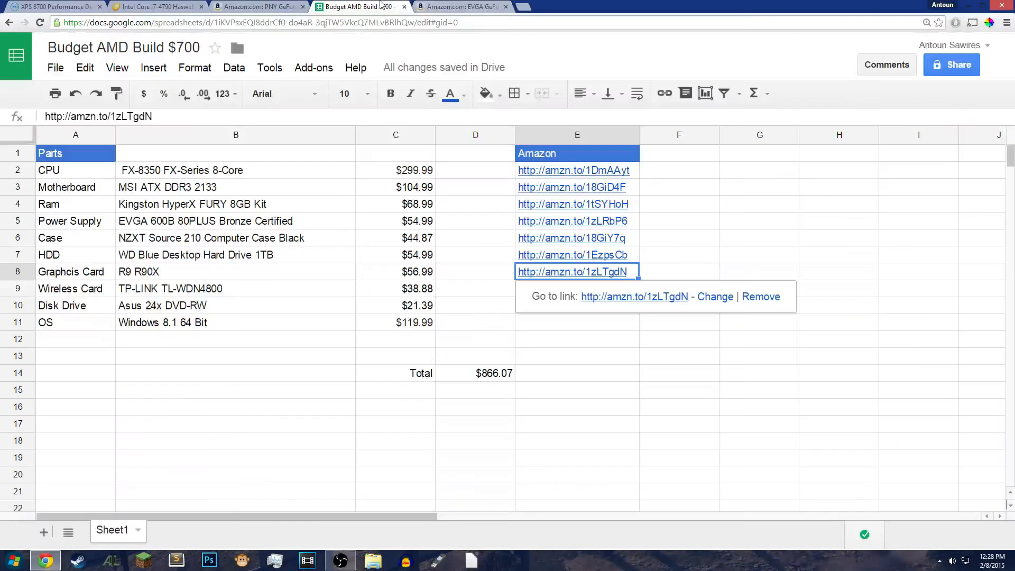
left_click(396, 271)
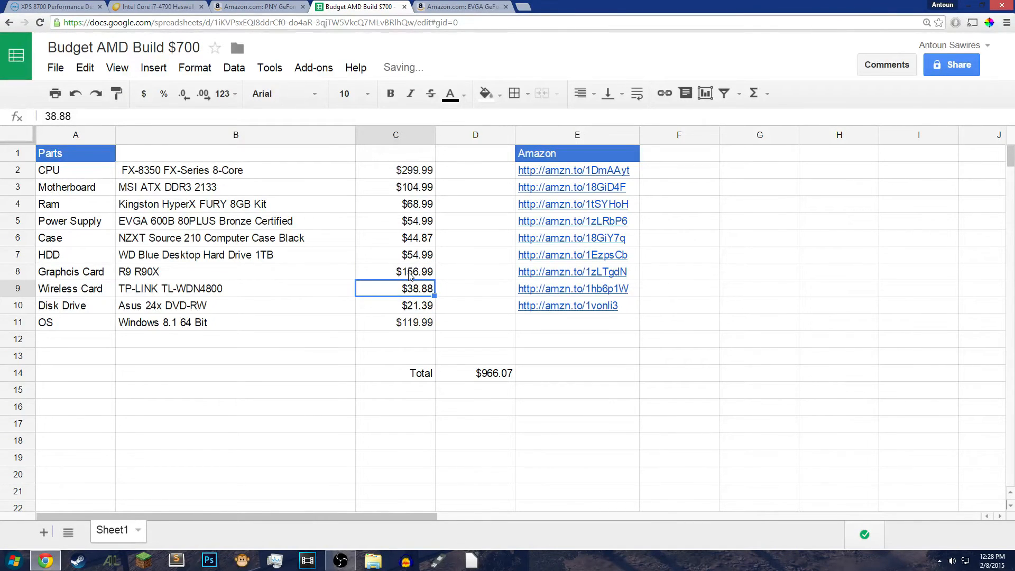
left_click(395, 271)
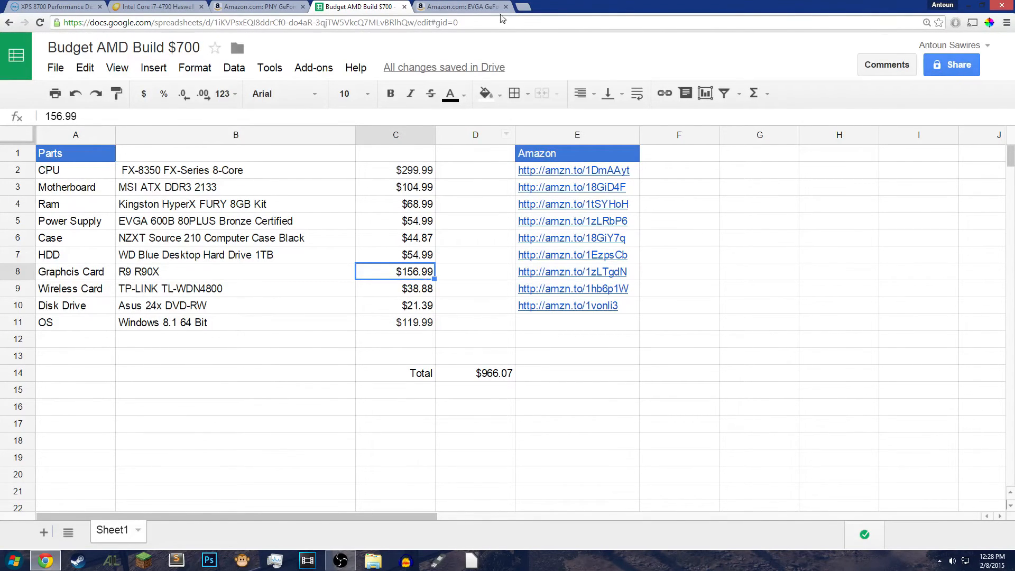
left_click(462, 7)
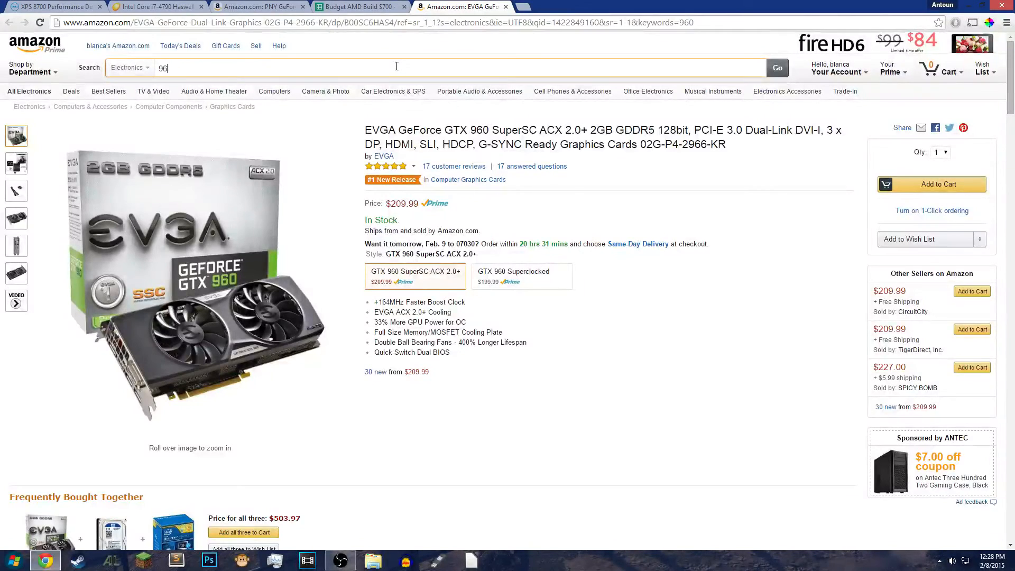
Step: Search Amazon for '750 ti', open the EVGA GTX 750 Ti FTW ($158.42), and return to the sheet
type("750 ti")
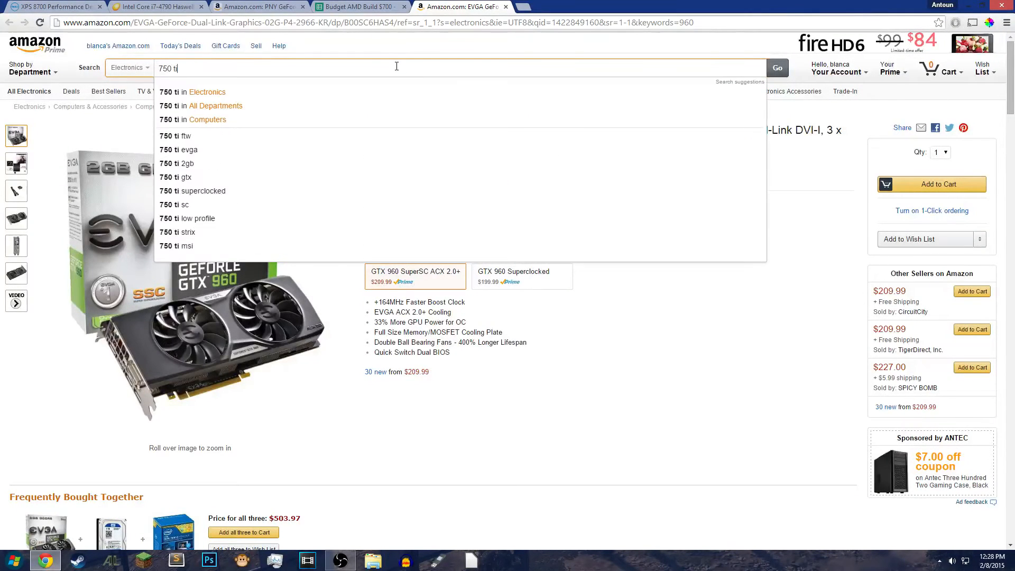
left_click(775, 68)
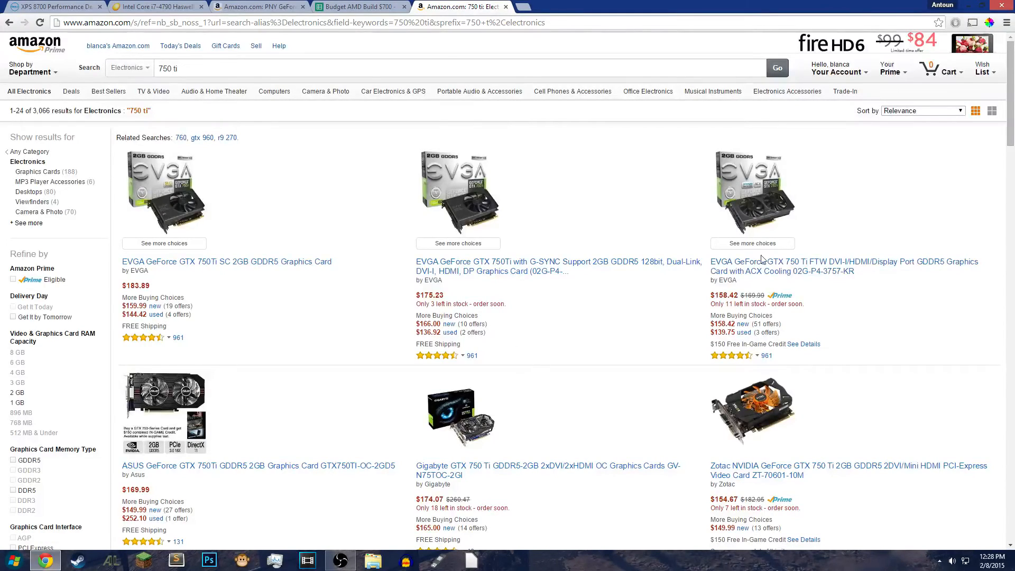
left_click(844, 266)
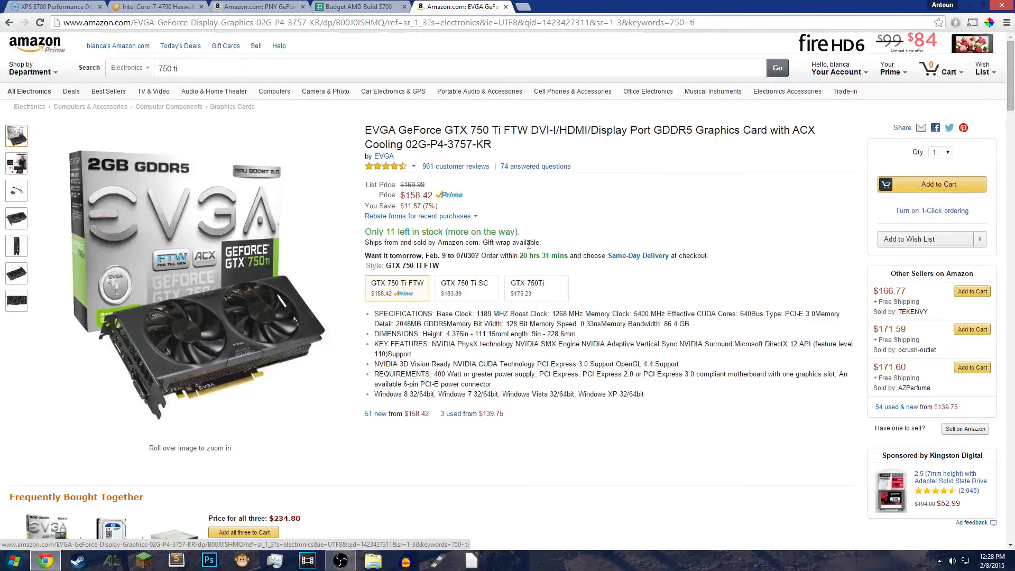
mouse_move(626, 356)
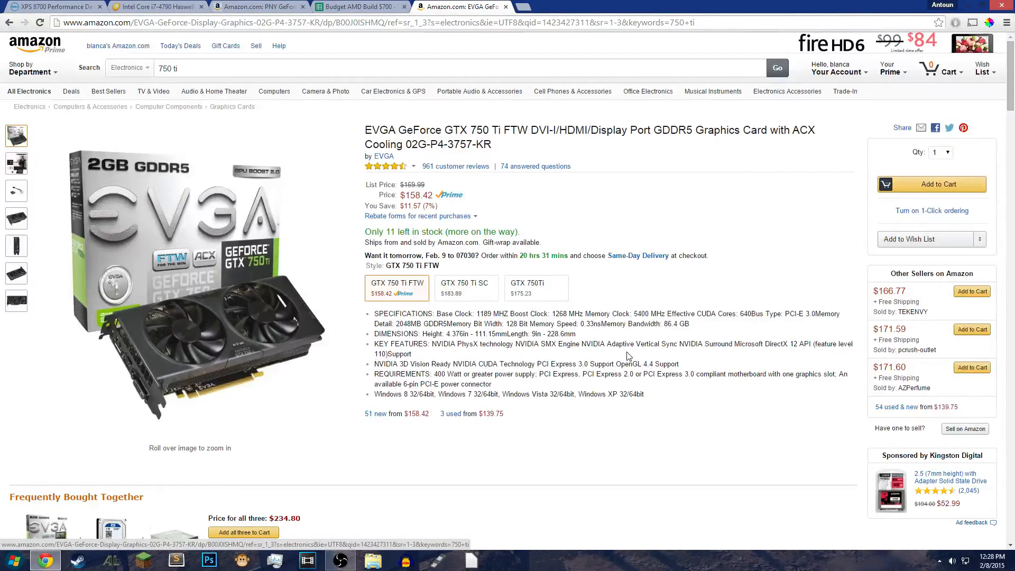
mouse_move(544, 189)
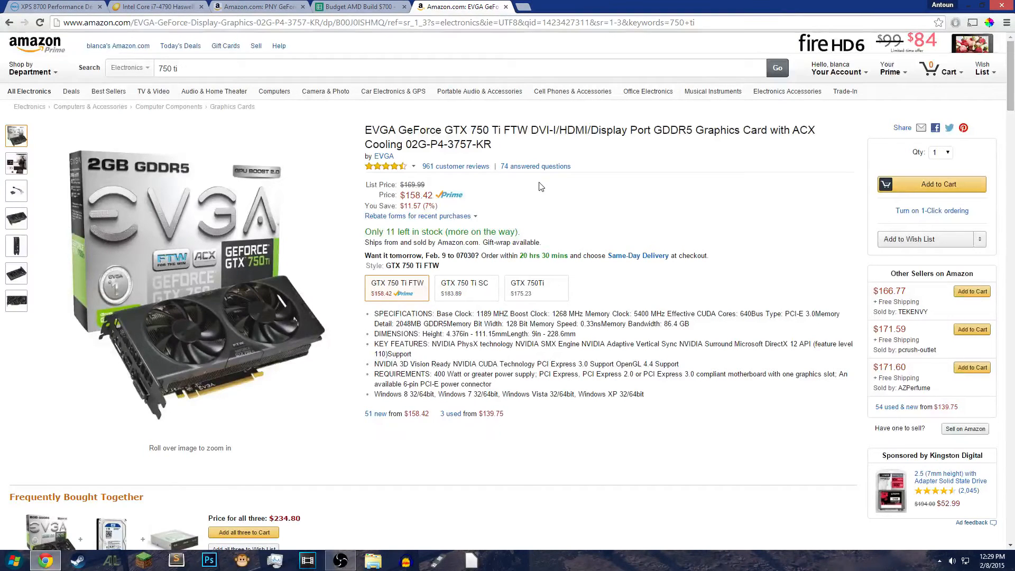
left_click(359, 6)
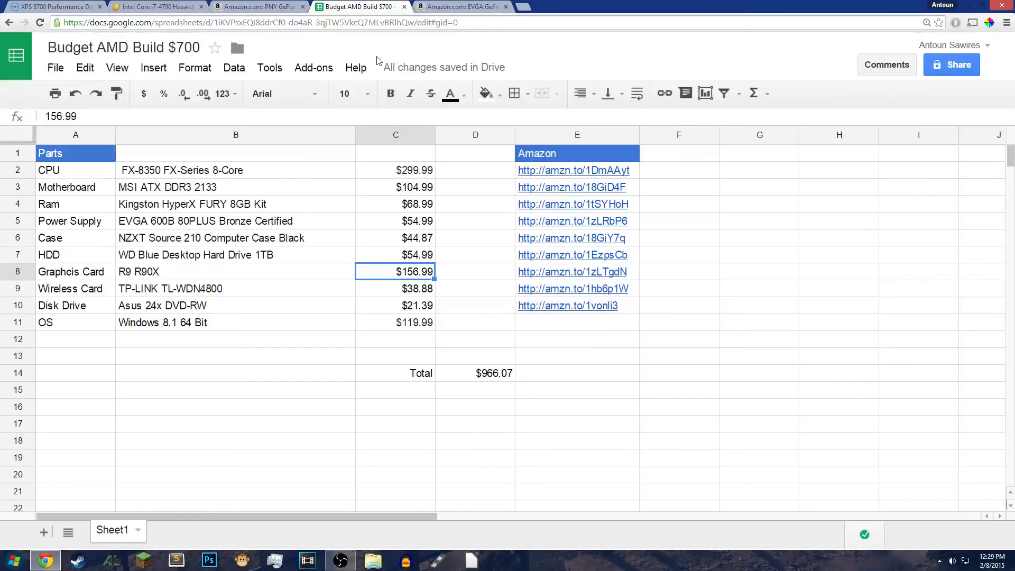
left_click(395, 170)
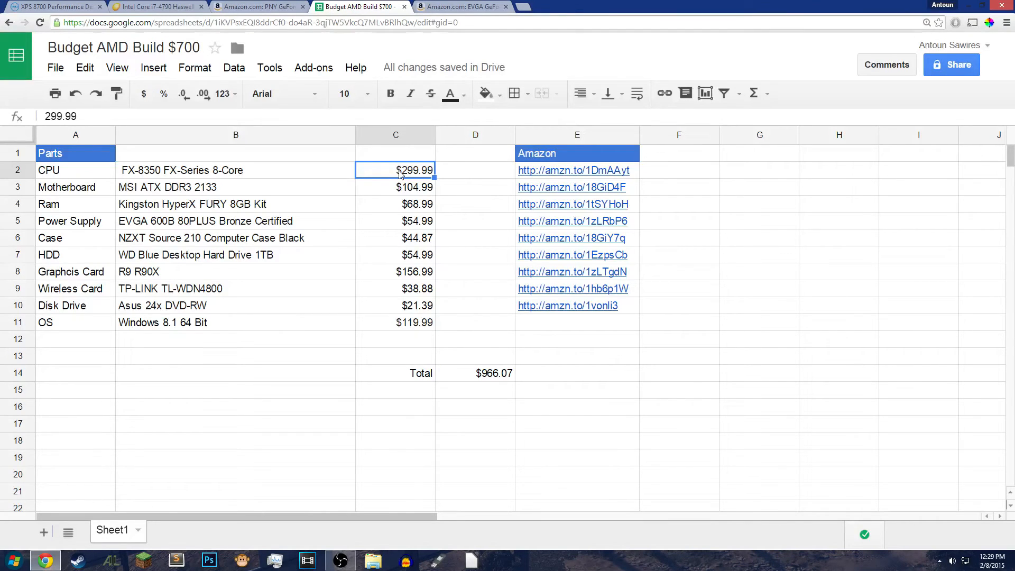
left_click(235, 170)
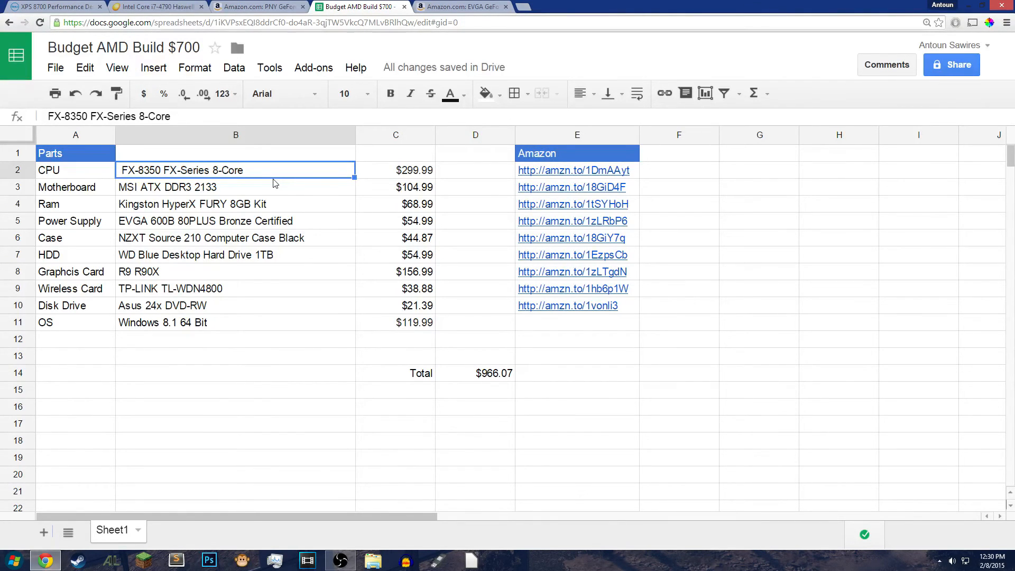
left_click(52, 6)
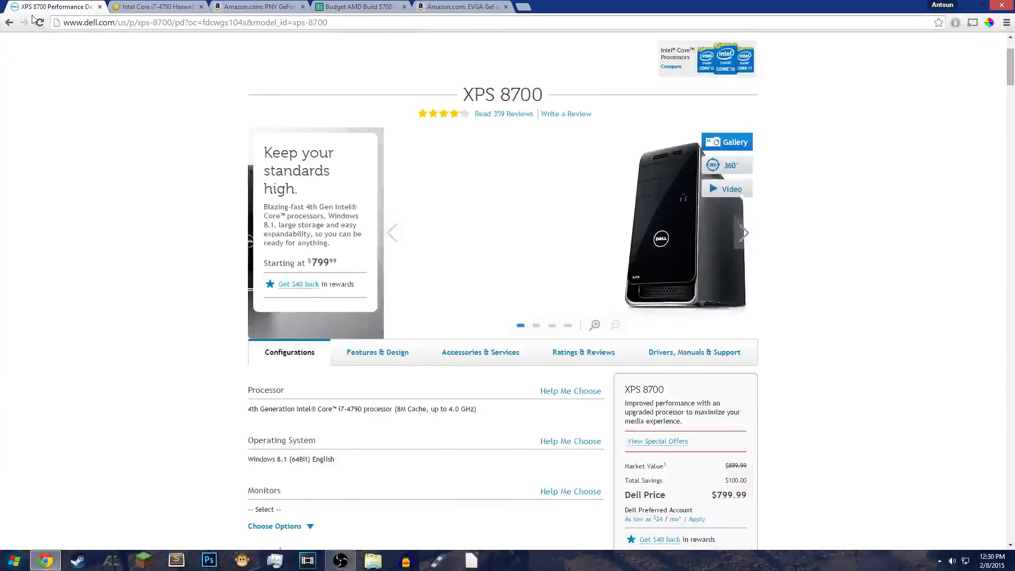
scroll("up", 3)
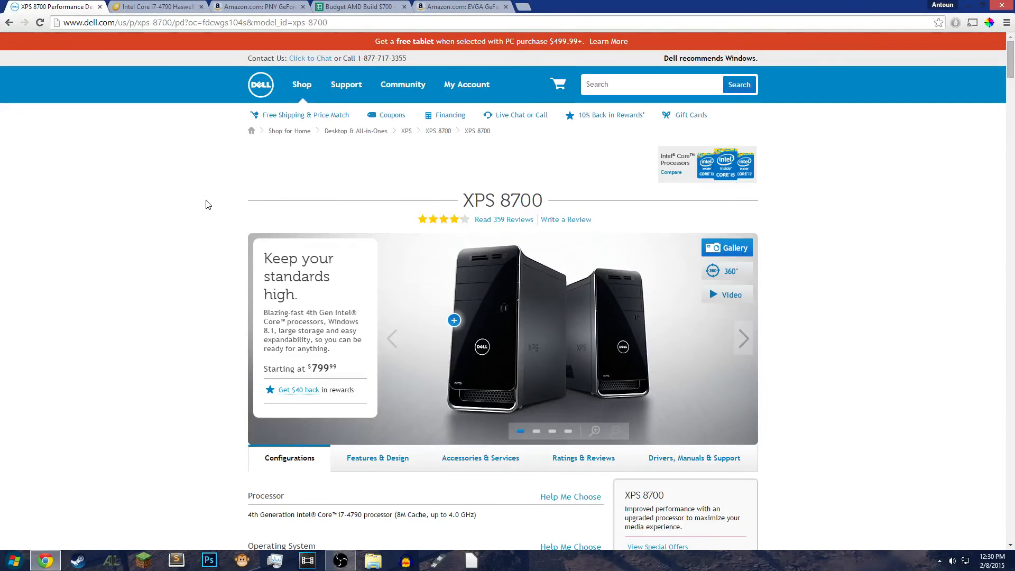
scroll("down", 3)
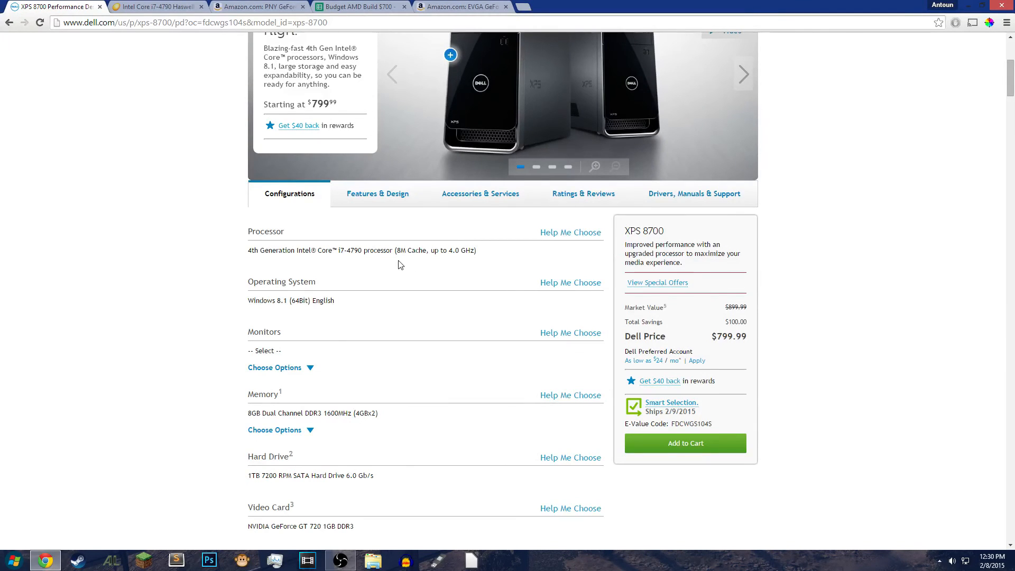
scroll("down", 3)
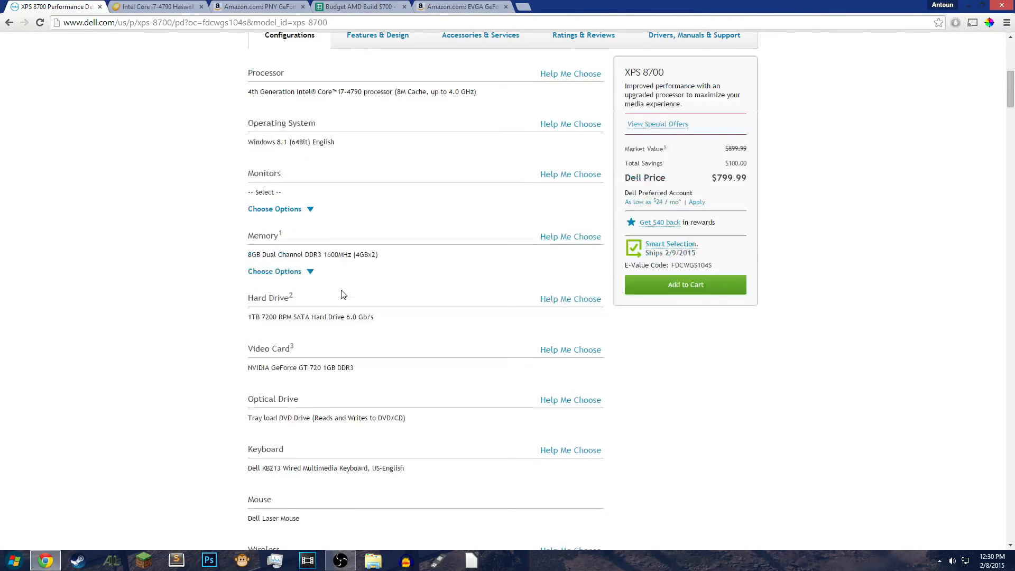
scroll("down", 3)
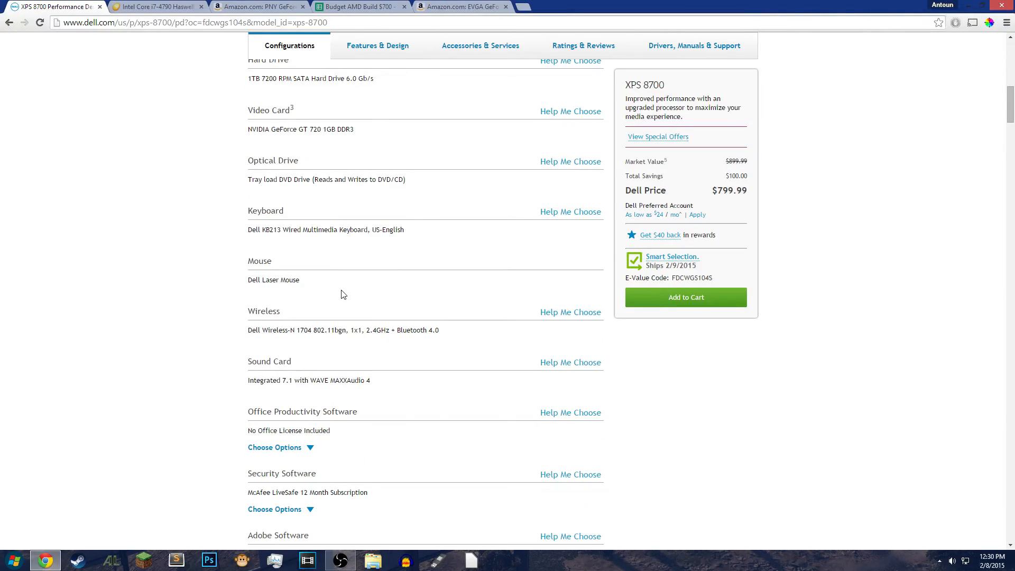
scroll("up", 3)
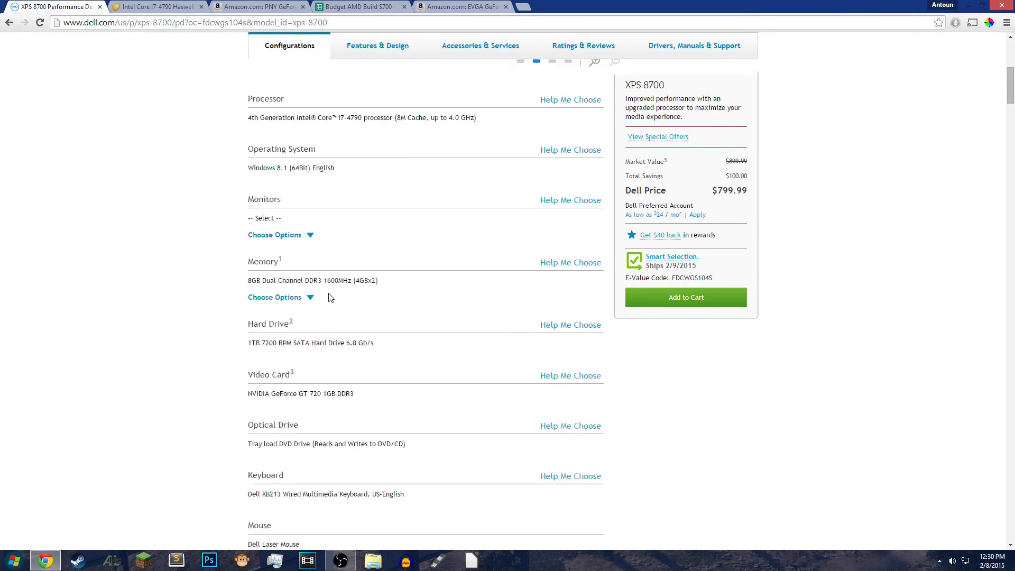
scroll("up", 3)
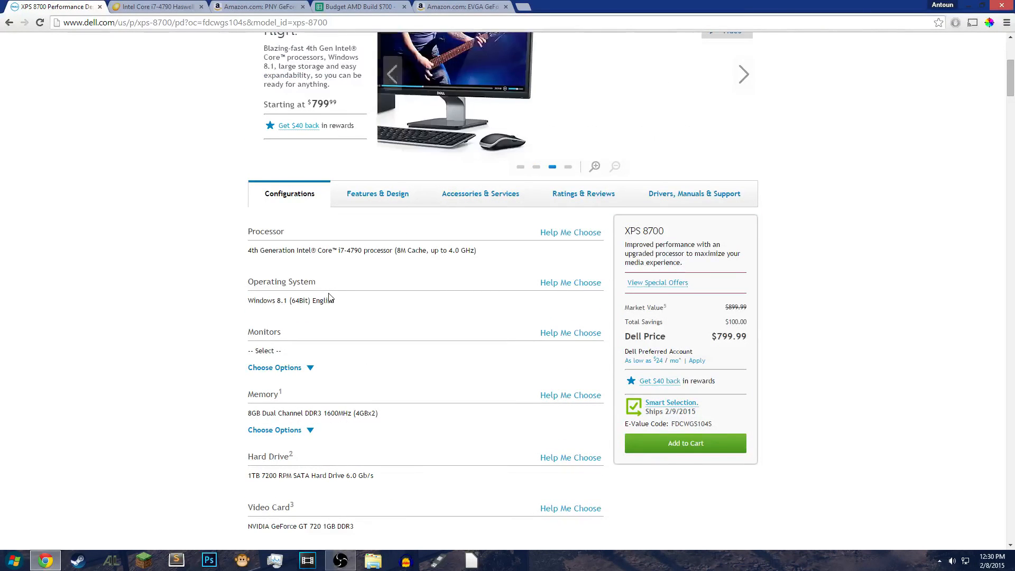
scroll("up", 3)
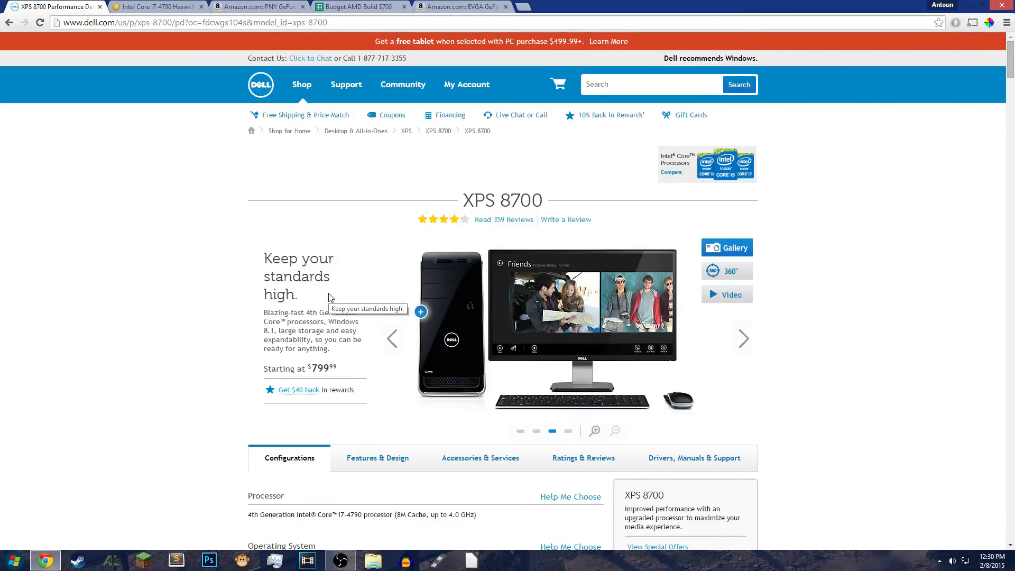
scroll("down", 3)
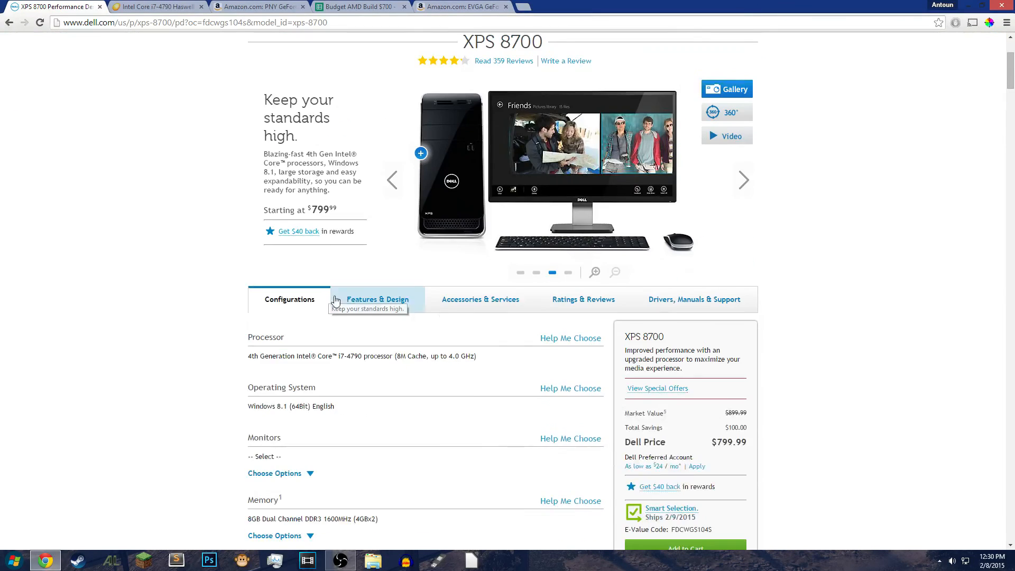
mouse_move(572, 415)
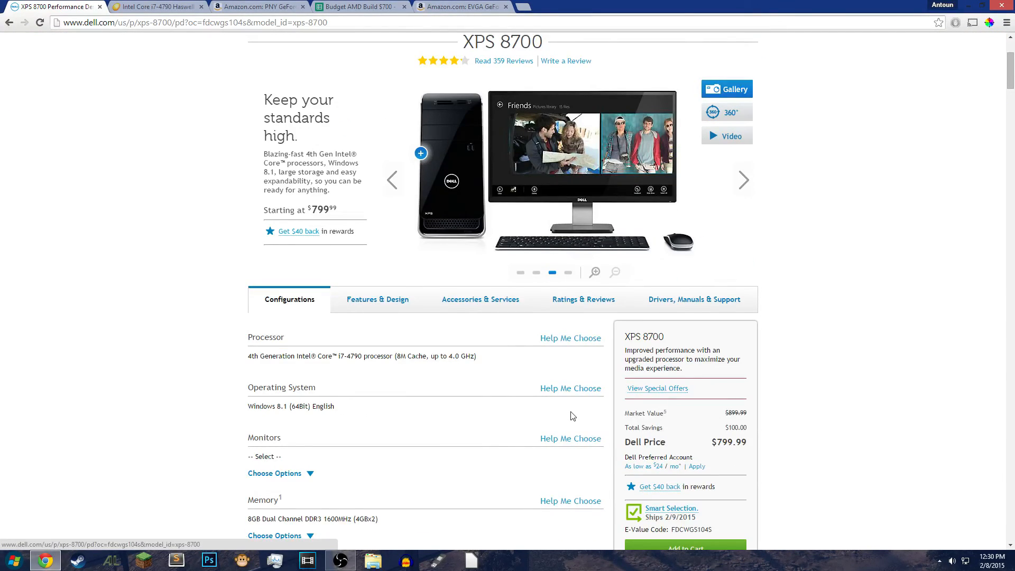
left_click(461, 7)
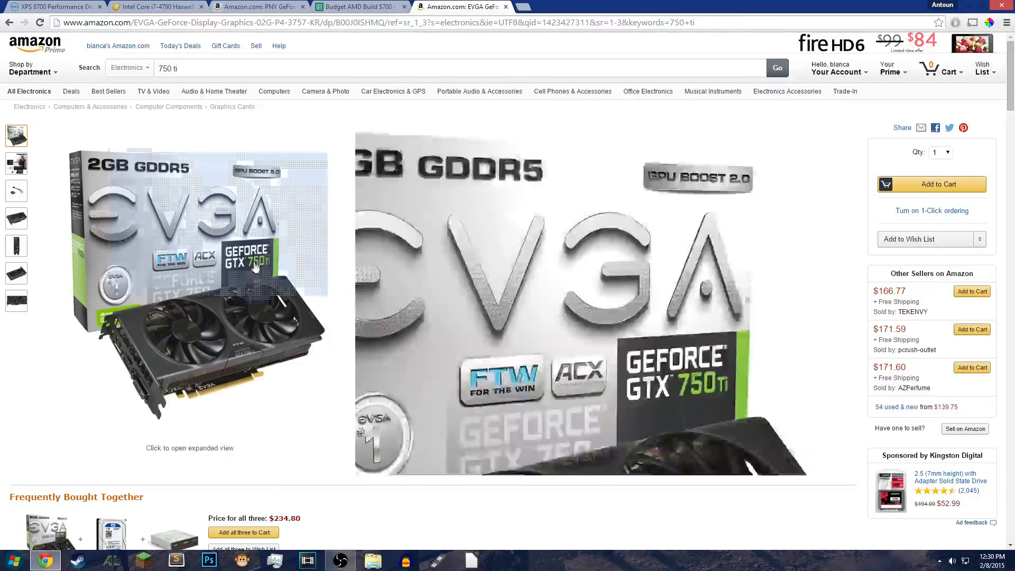
left_click(52, 7)
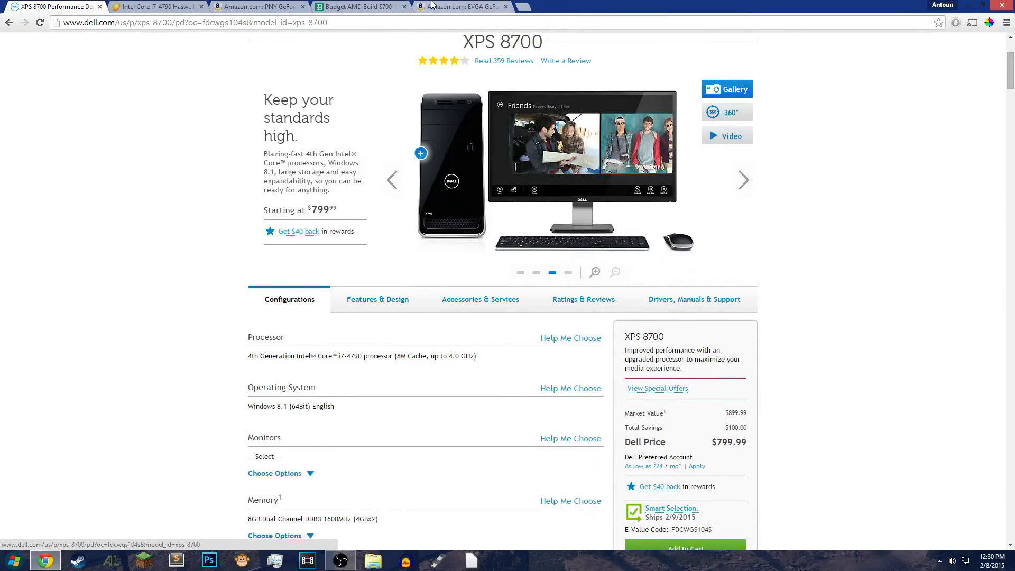
left_click(359, 6)
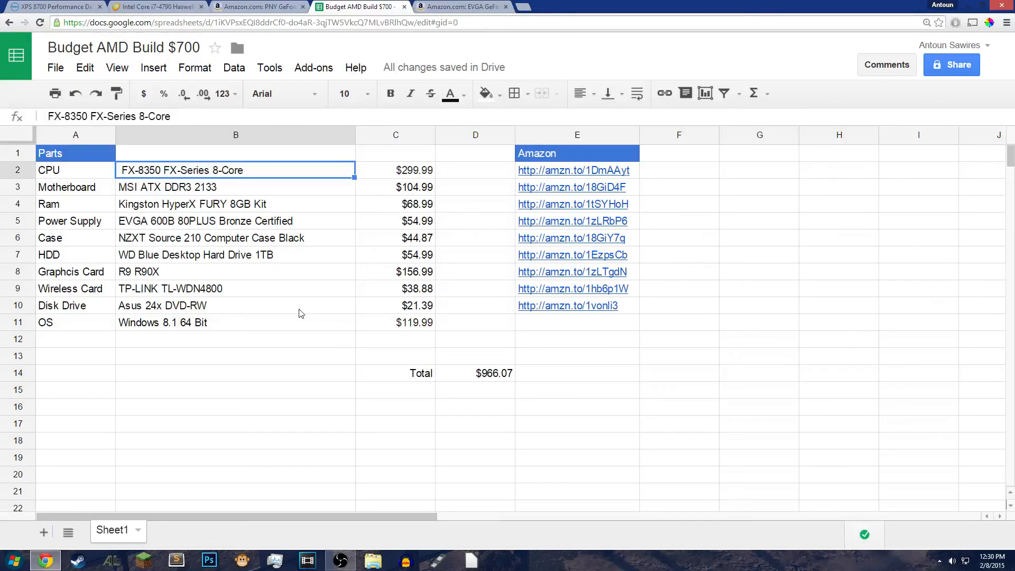
left_click(75, 170)
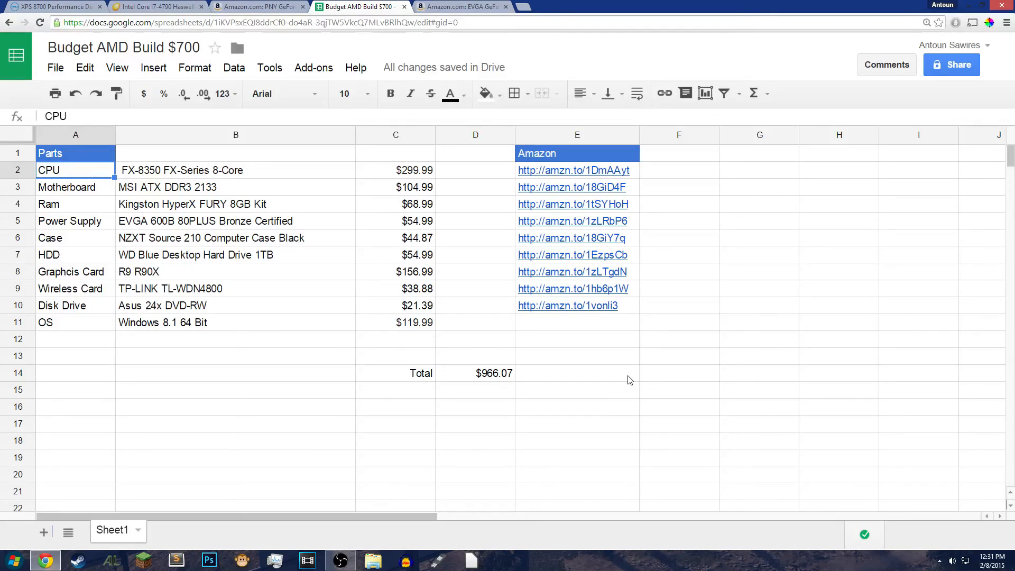
mouse_move(239, 224)
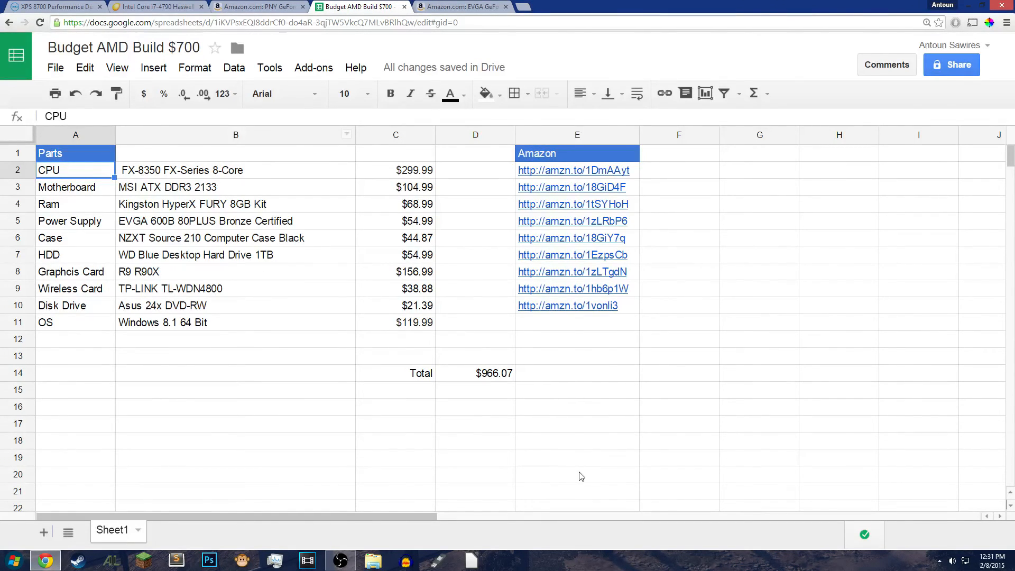
left_click(234, 355)
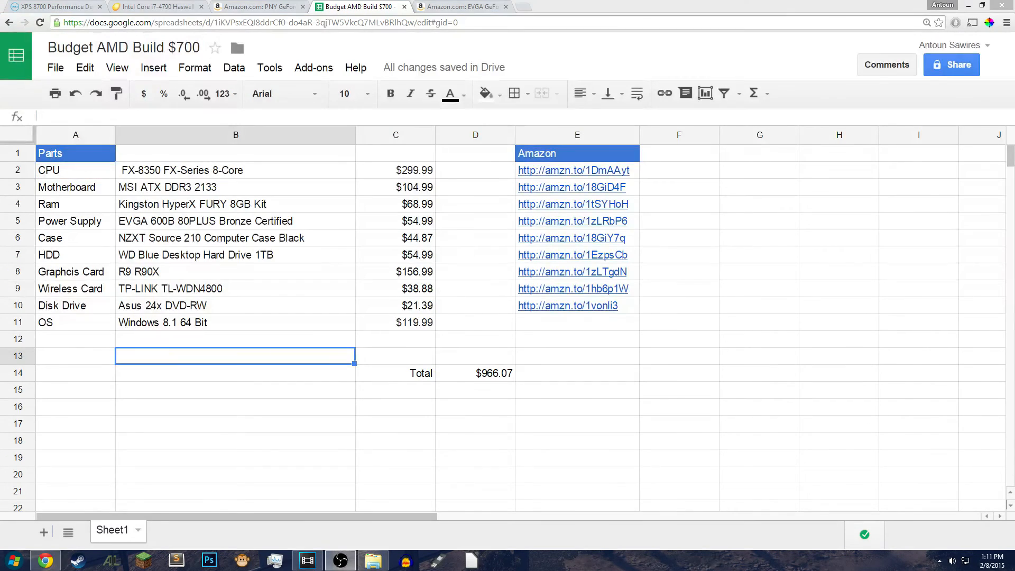